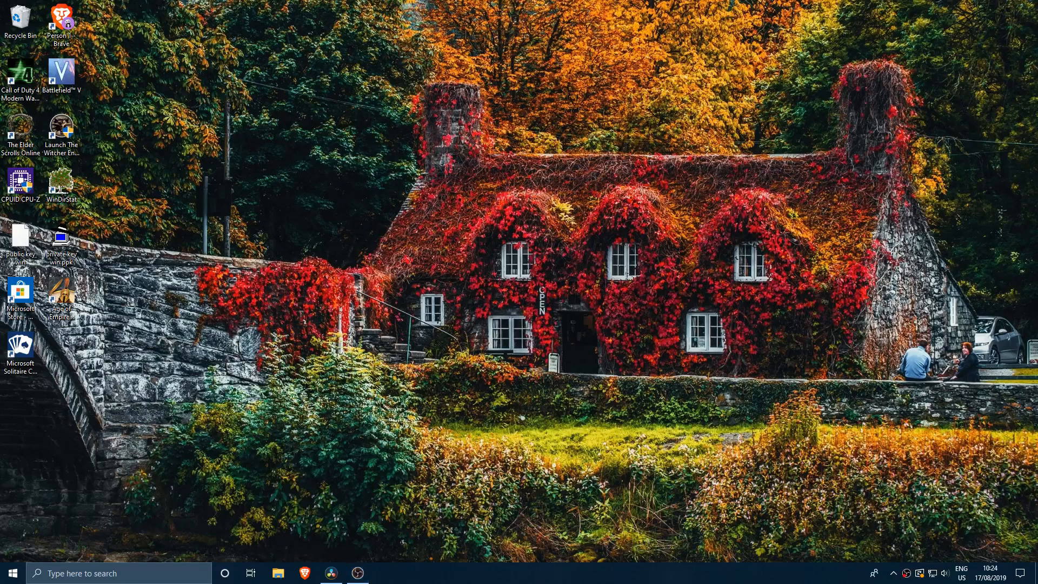
mouse_move(726, 378)
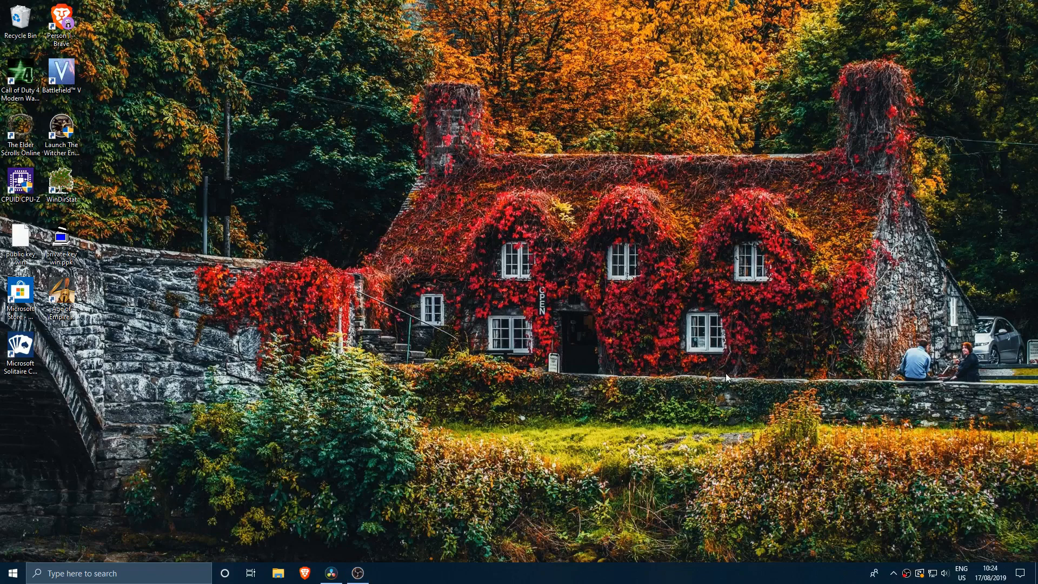
mouse_move(210, 336)
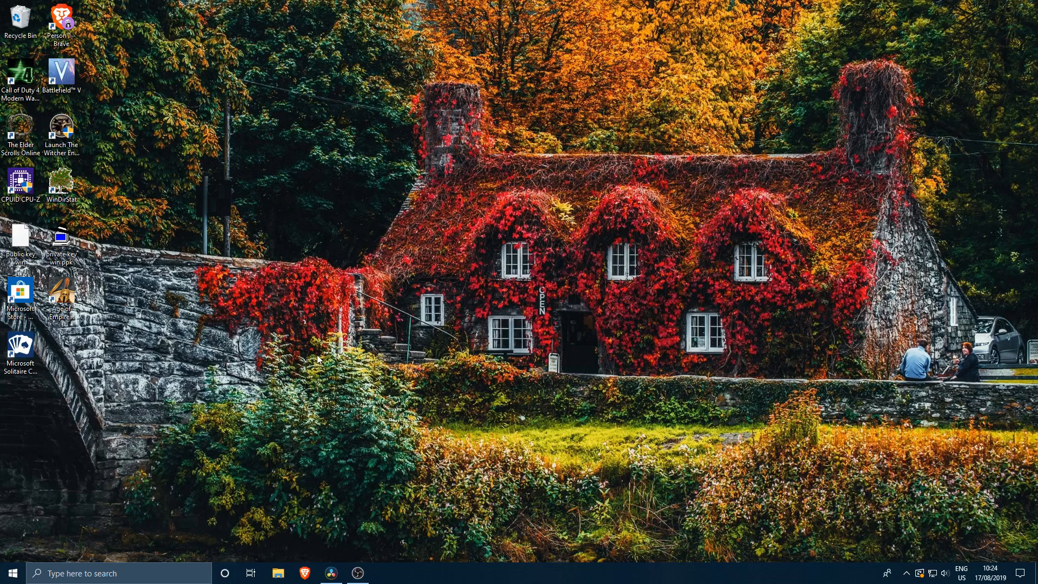
- Launch a standard Command Prompt window from Start search for cmd
text(cmd)
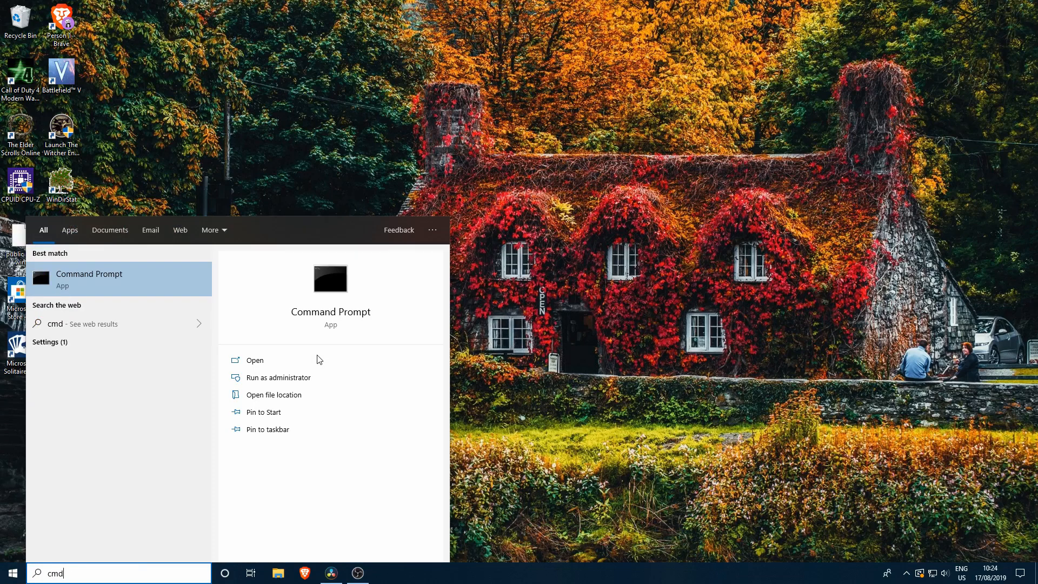
click(254, 359)
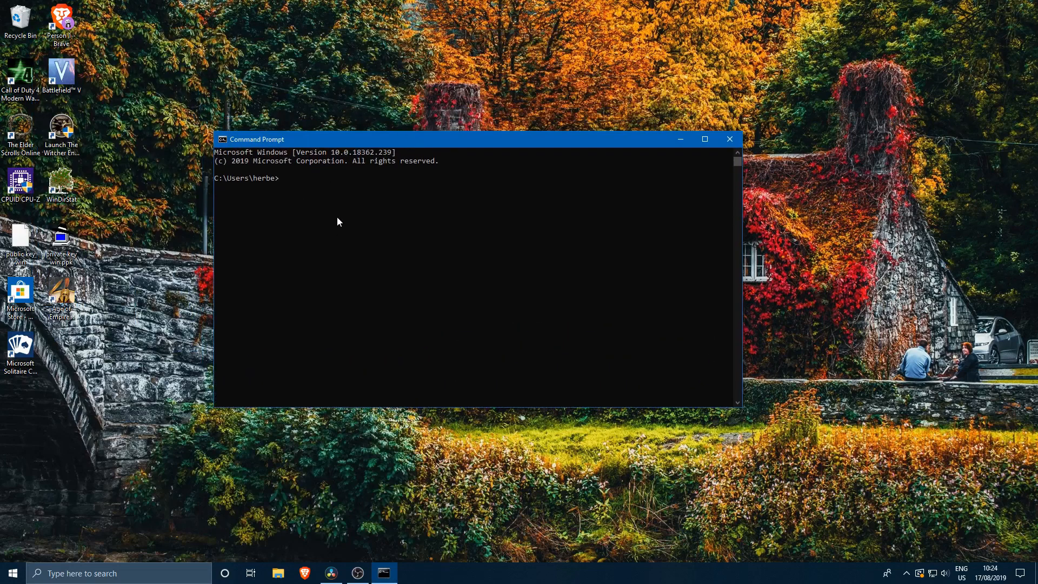
mouse_move(324, 192)
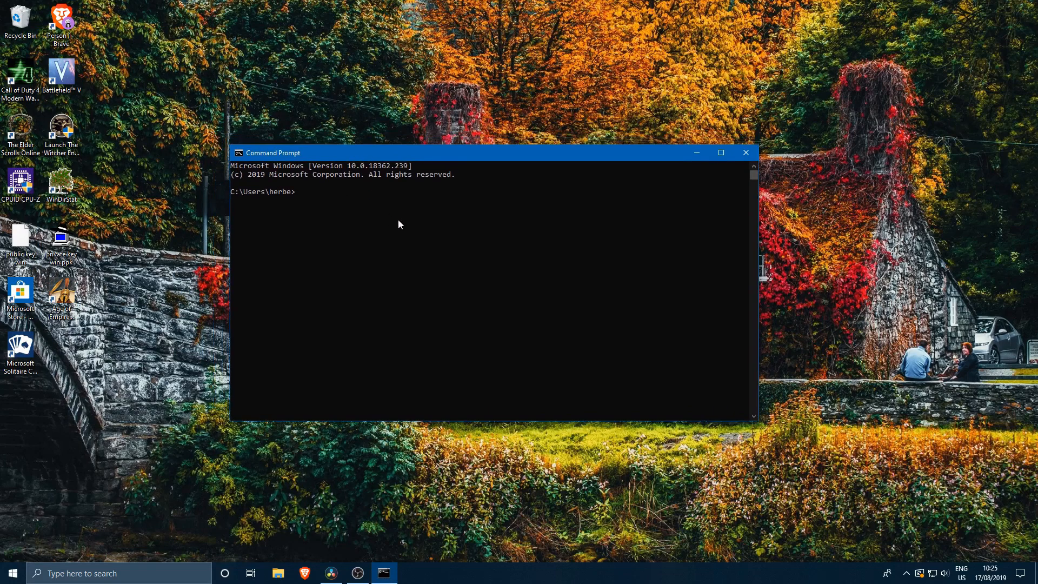
mouse_move(398, 214)
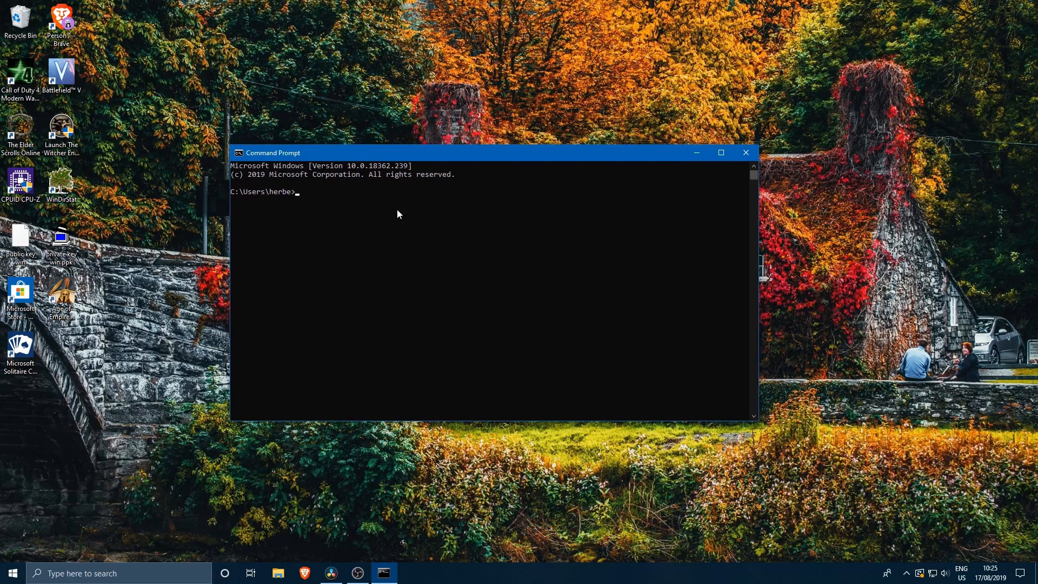
mouse_move(331, 242)
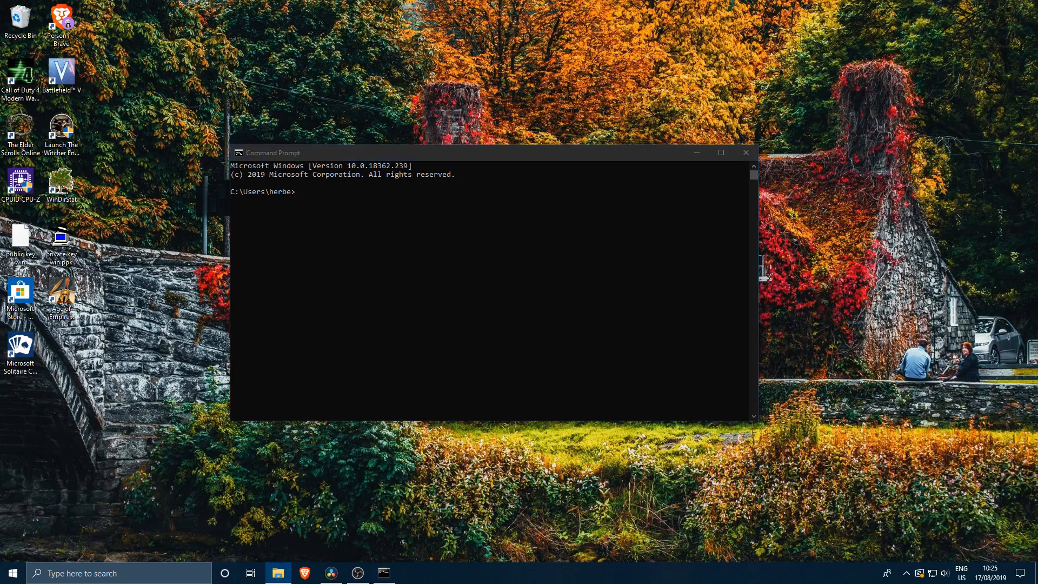
click(277, 573)
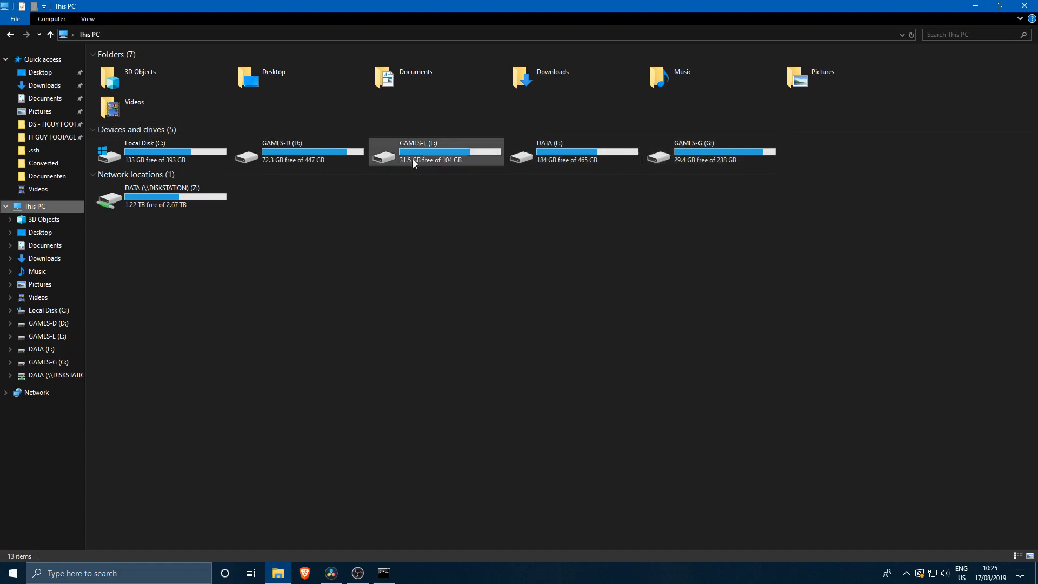
mouse_move(370, 151)
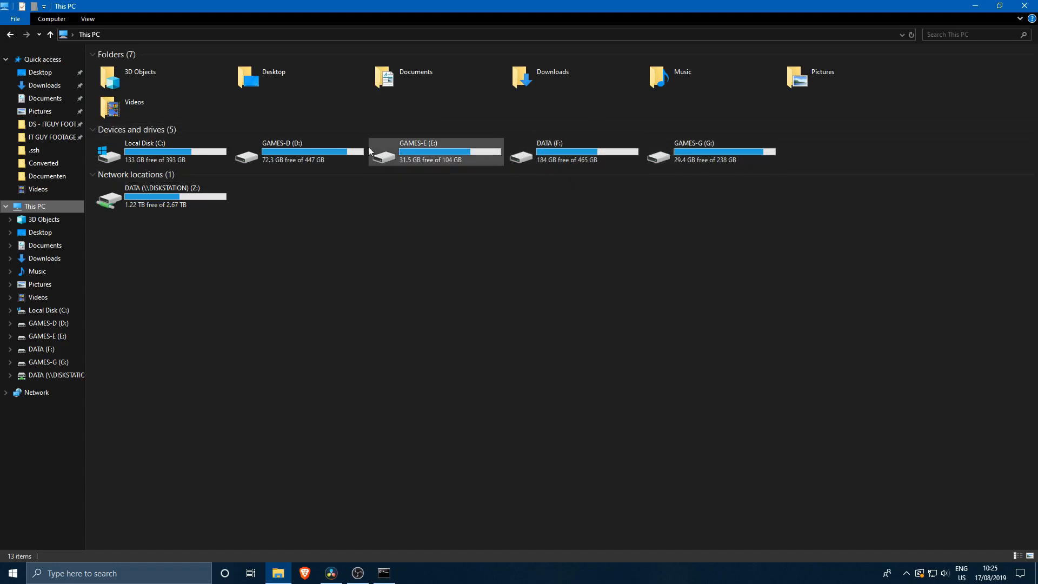
mouse_move(434, 151)
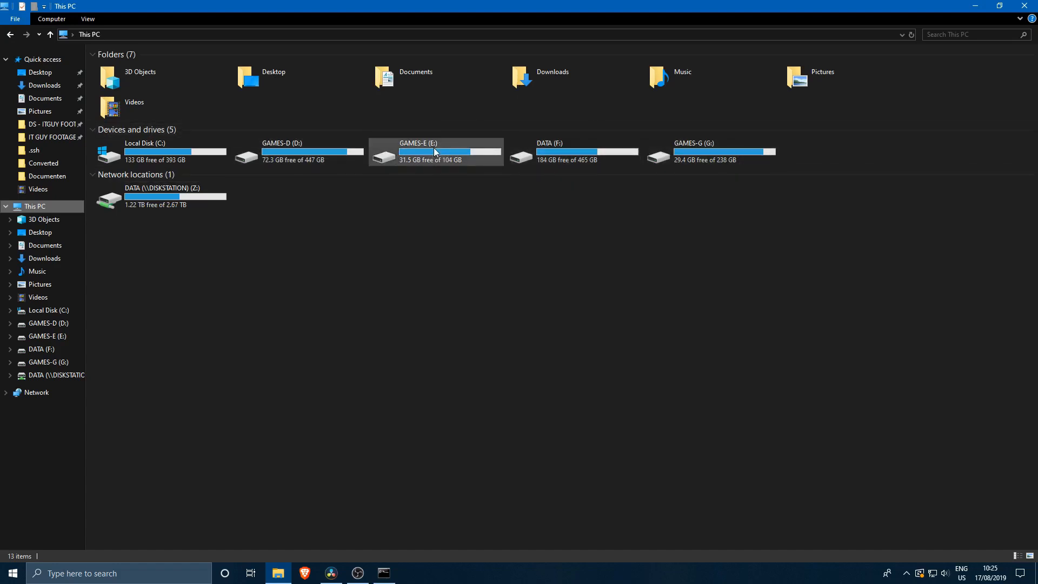
mouse_move(455, 158)
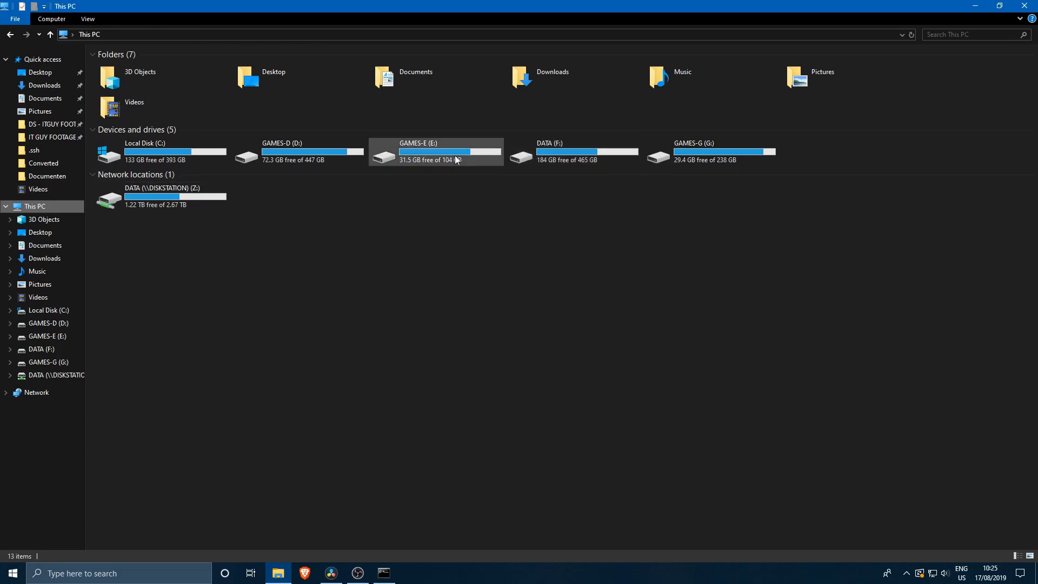
mouse_move(1010, 5)
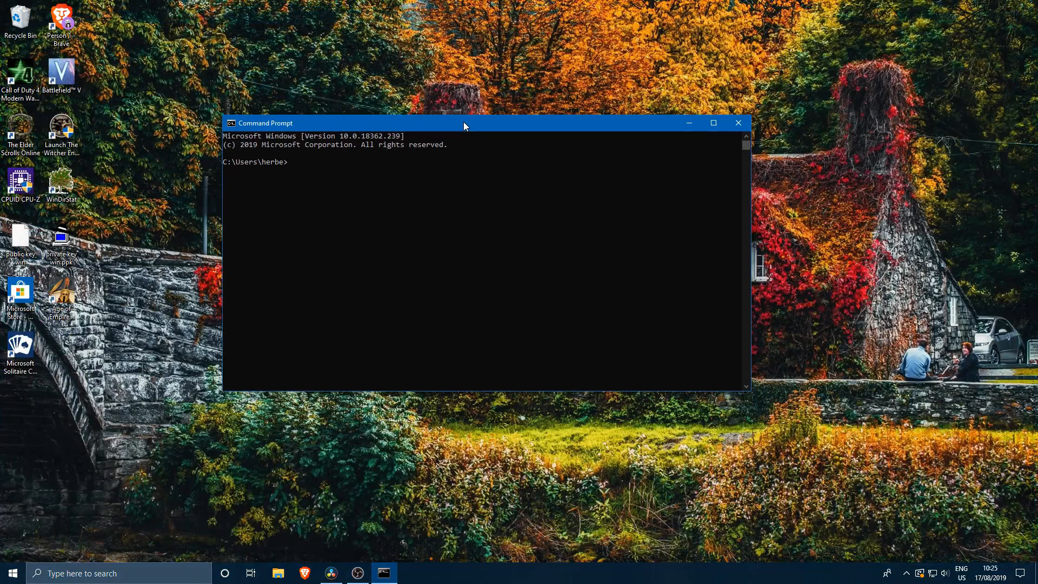
mouse_move(493, 149)
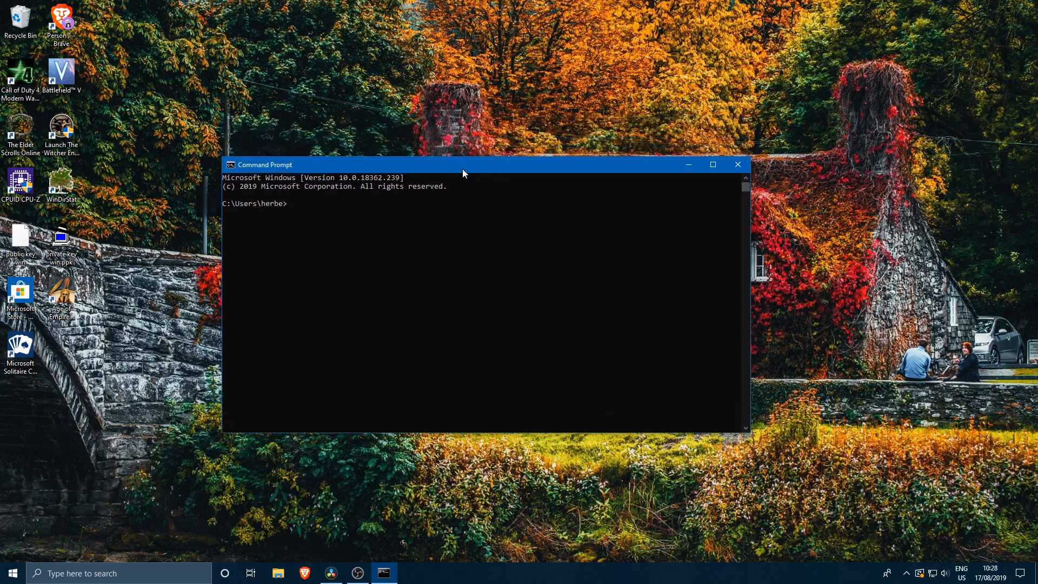
mouse_move(506, 243)
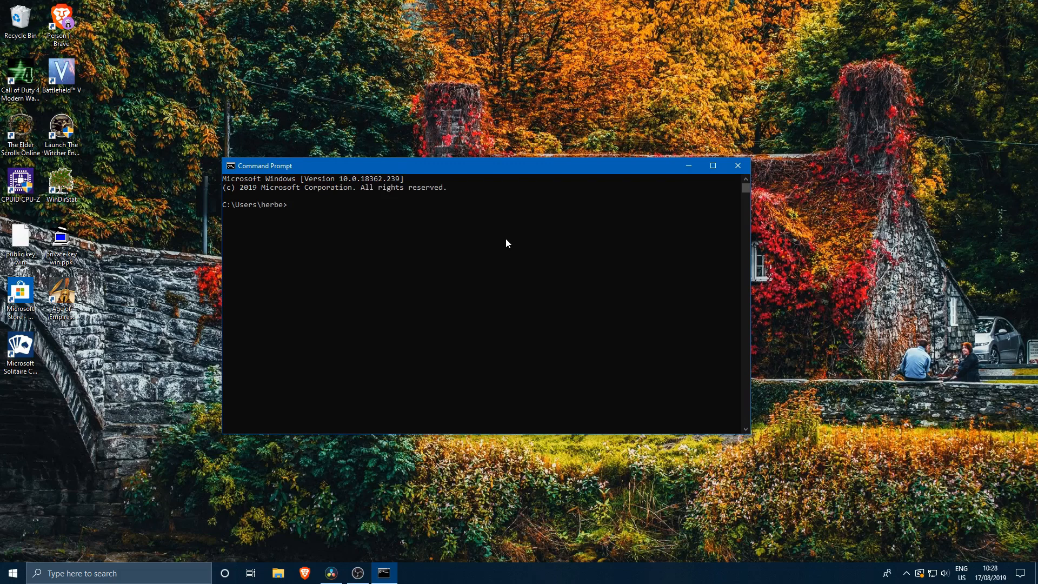
- Request chkdsk's help listing for drive E: with chkdsk E: /help
text(ch)
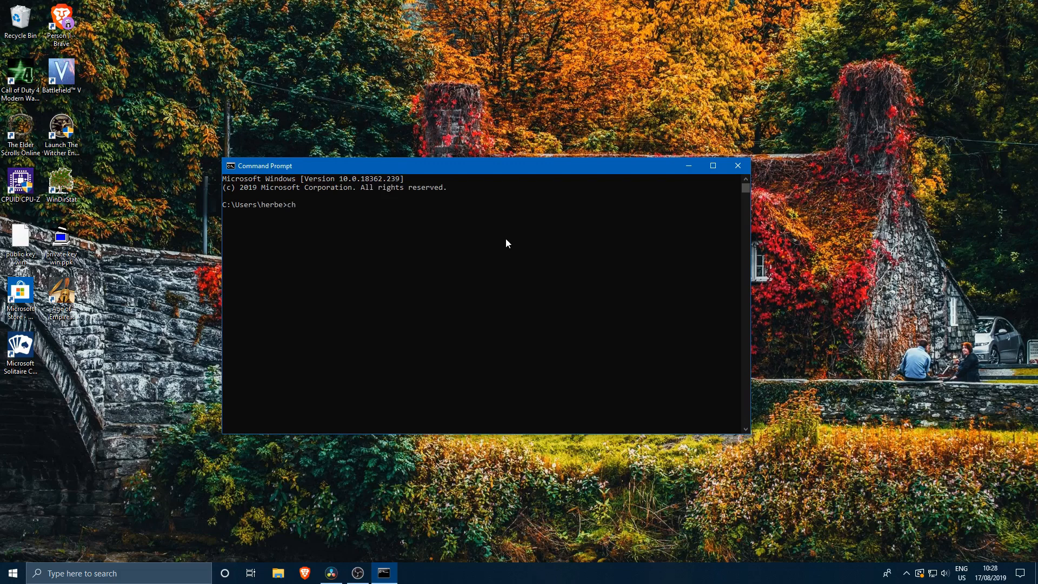
text(kdsk)
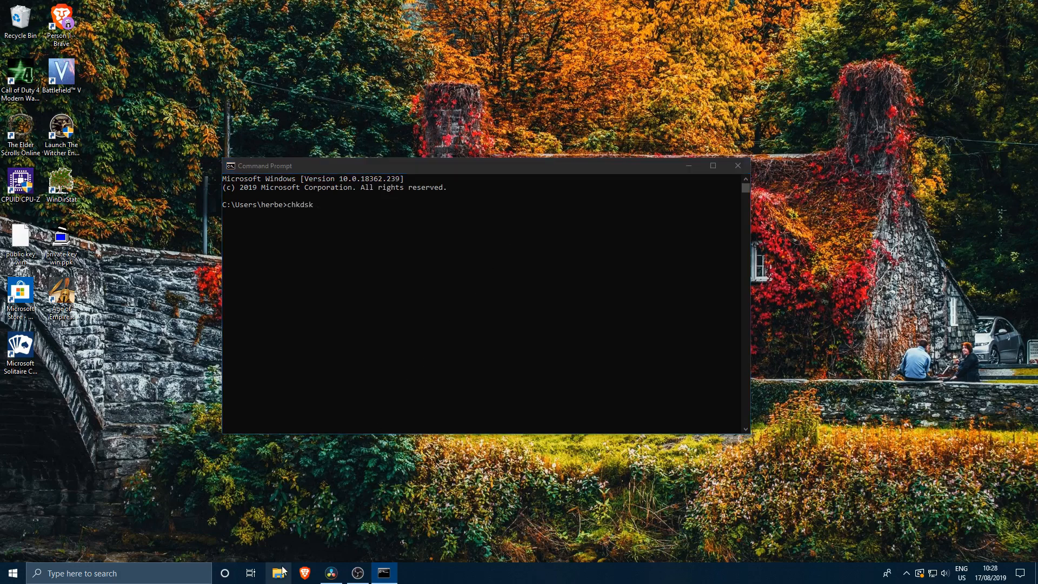
click(278, 573)
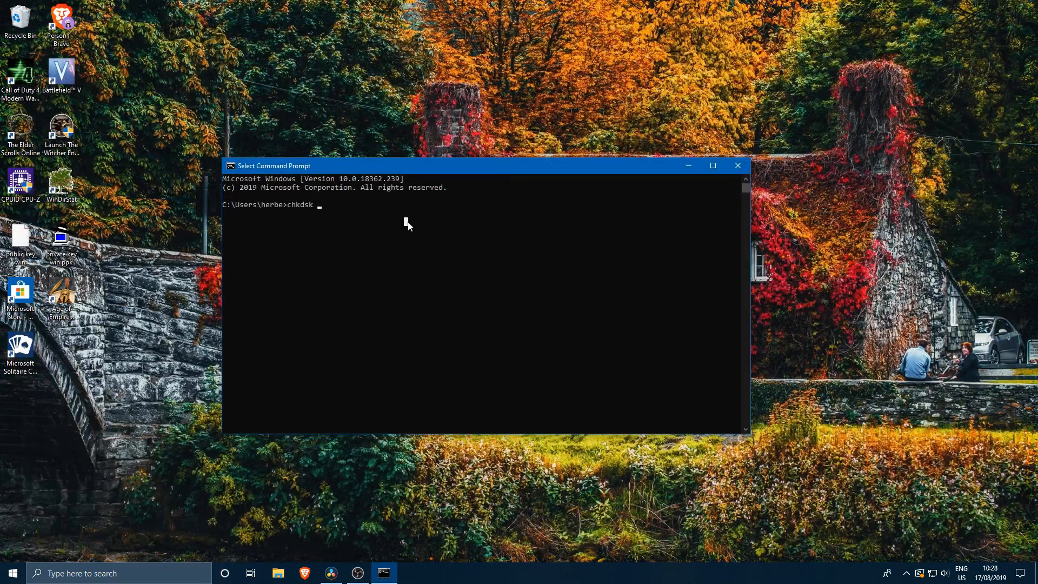
text(E)
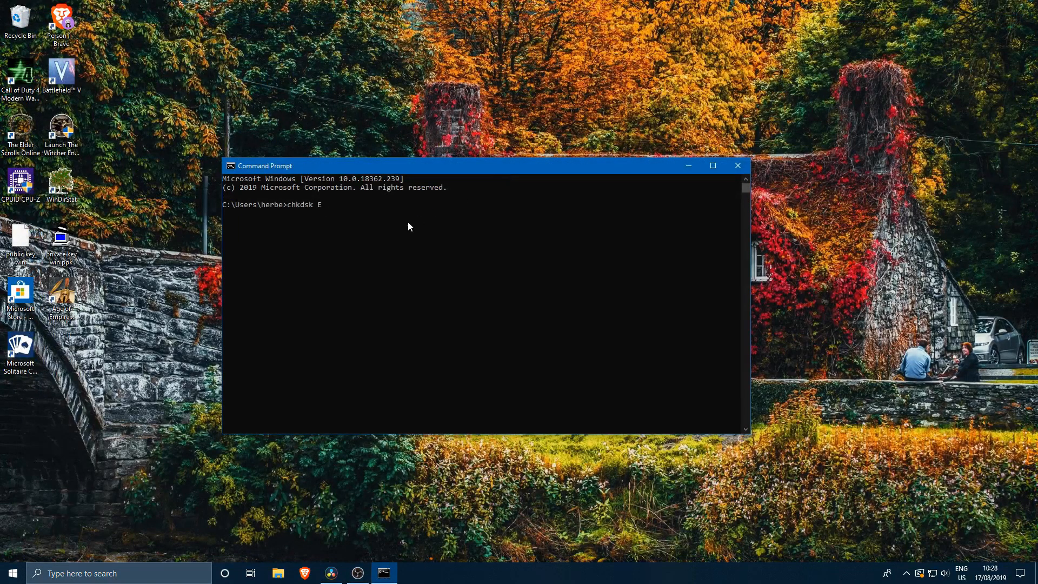
text(:)
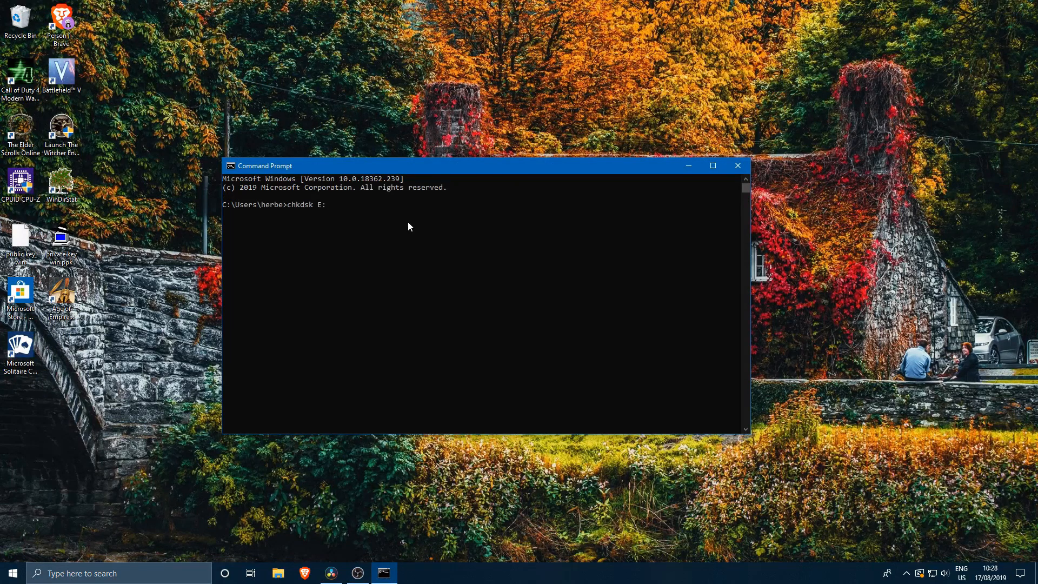
text(/he)
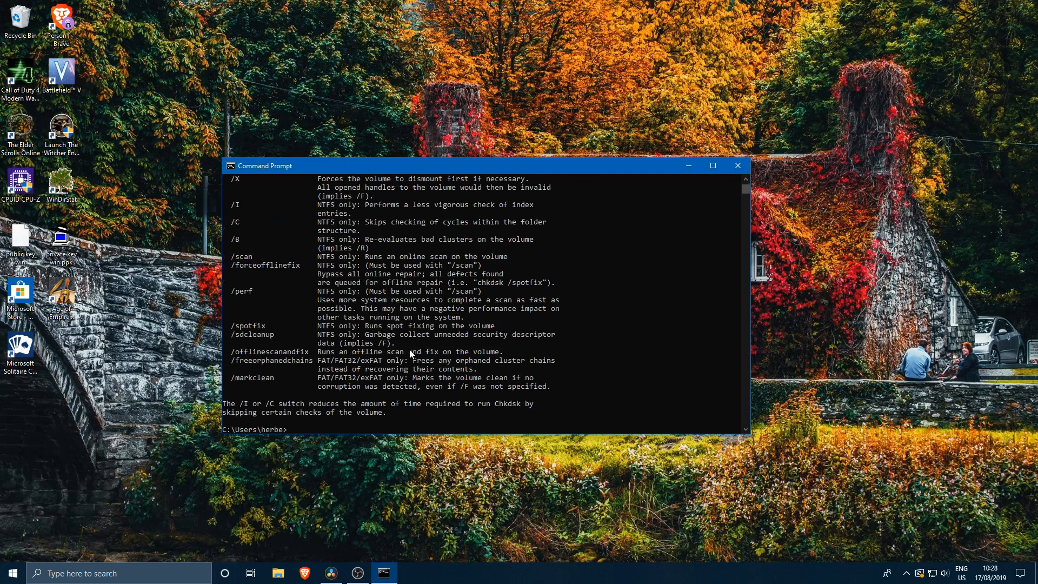
scroll(up, 3)
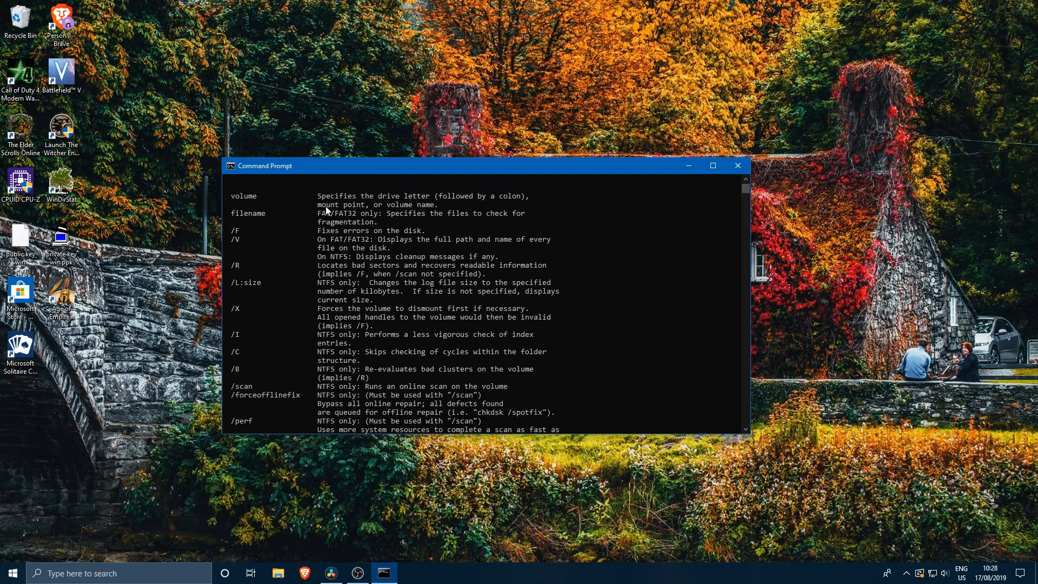
click(713, 166)
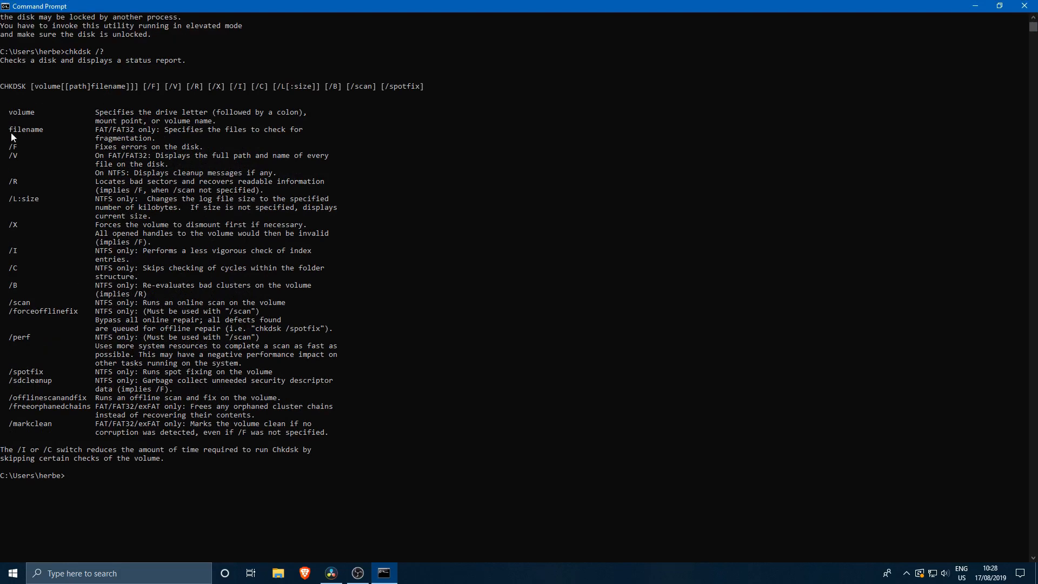
mouse_move(187, 148)
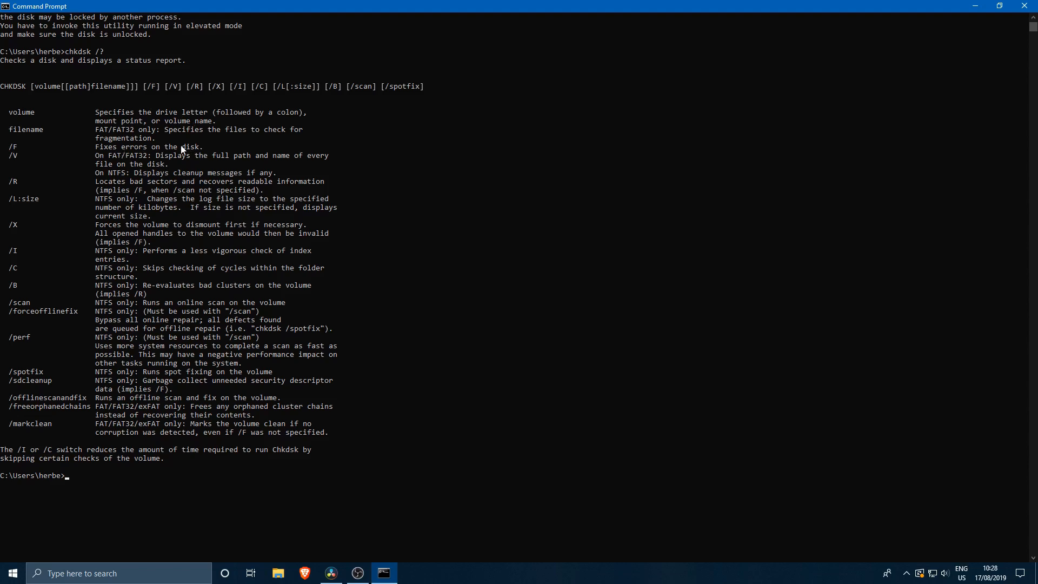
mouse_move(167, 153)
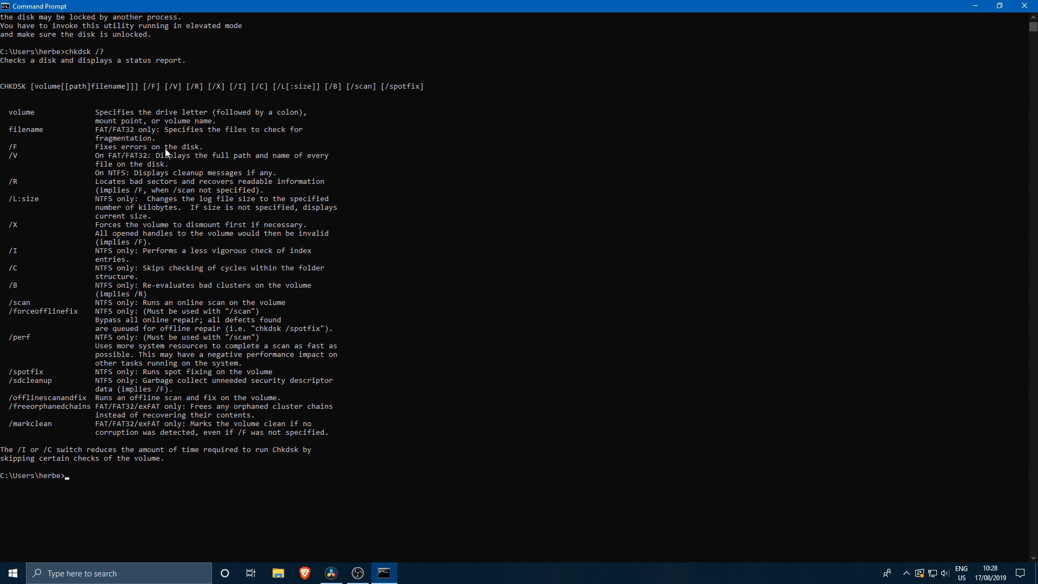
mouse_move(132, 191)
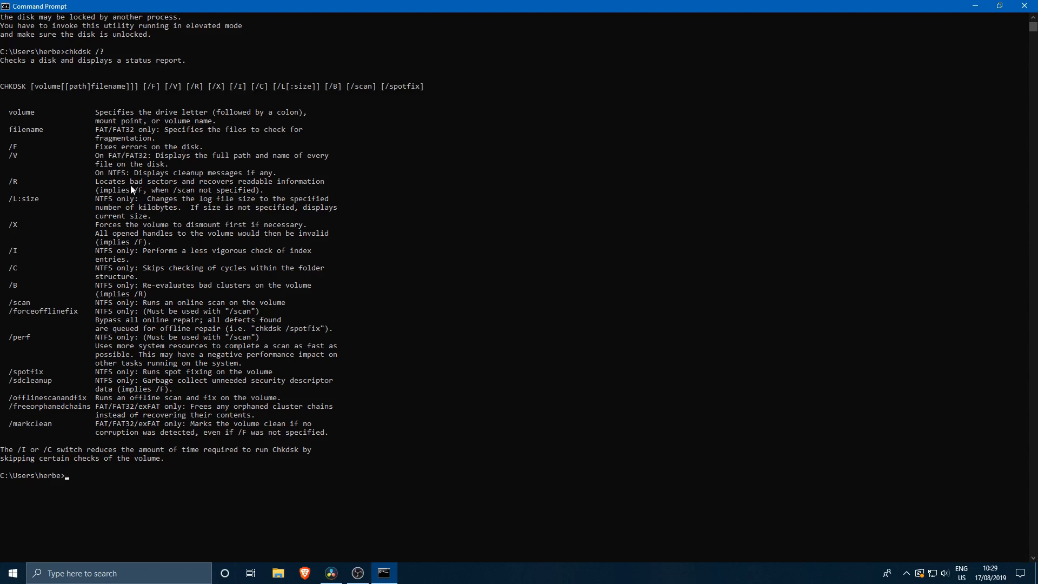
mouse_move(18, 185)
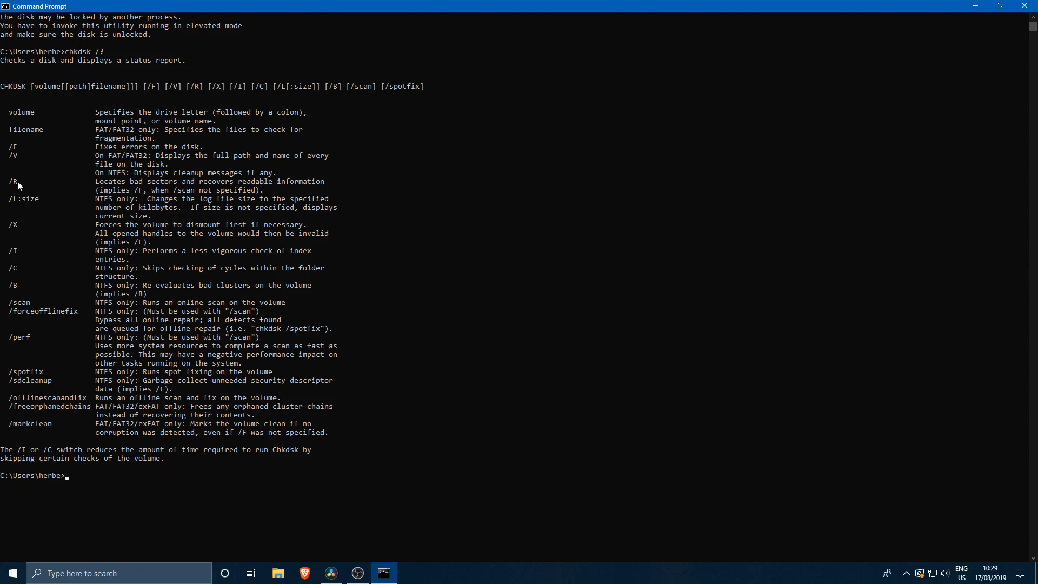
mouse_move(199, 159)
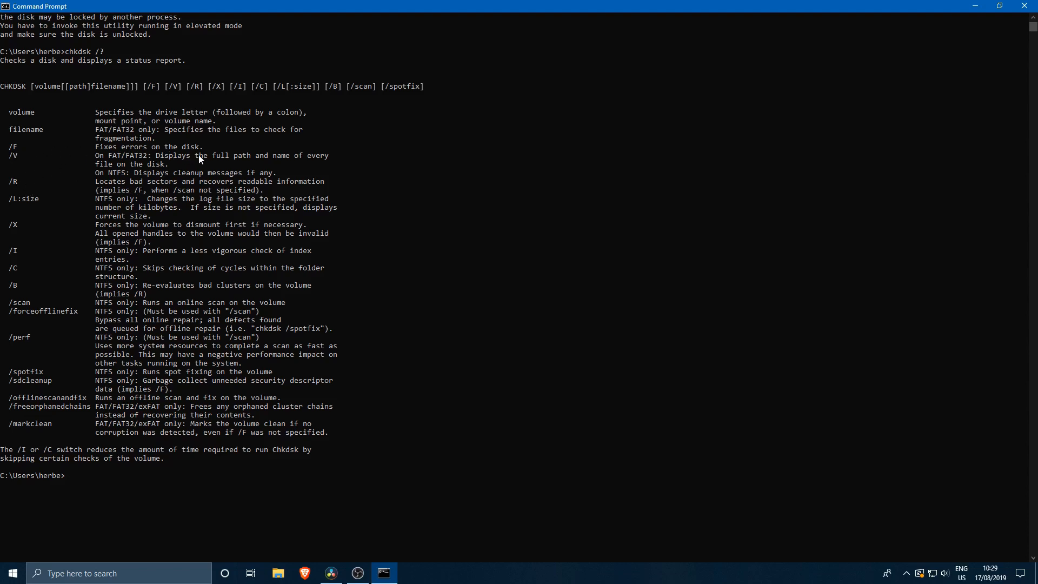
mouse_move(12, 148)
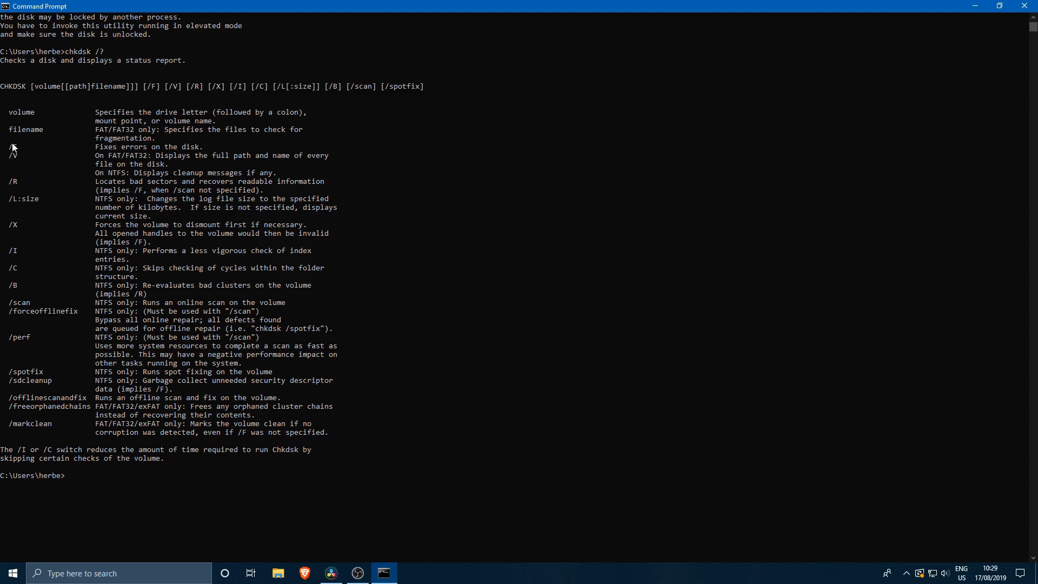
mouse_move(16, 147)
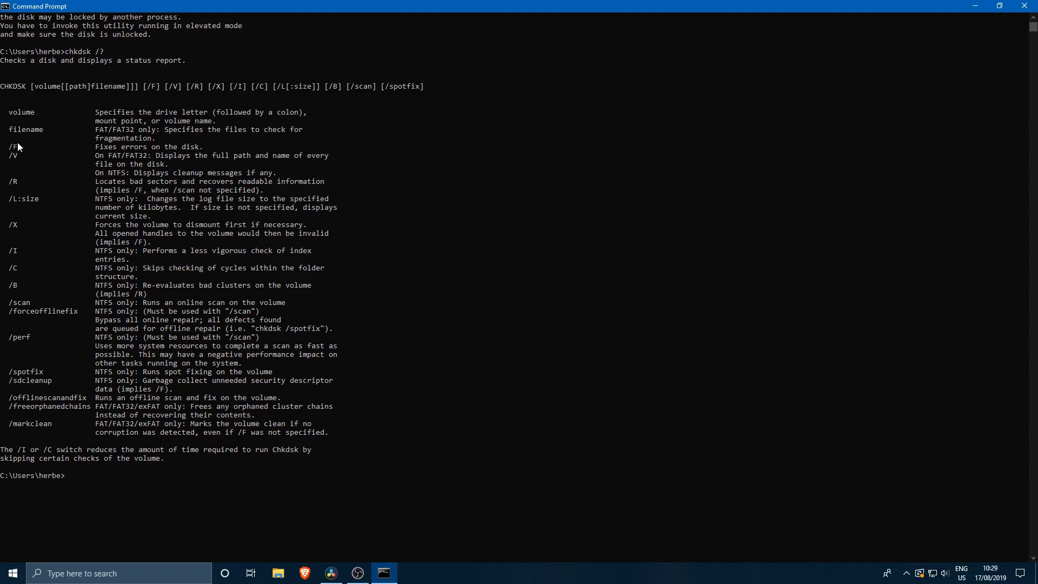
mouse_move(10, 146)
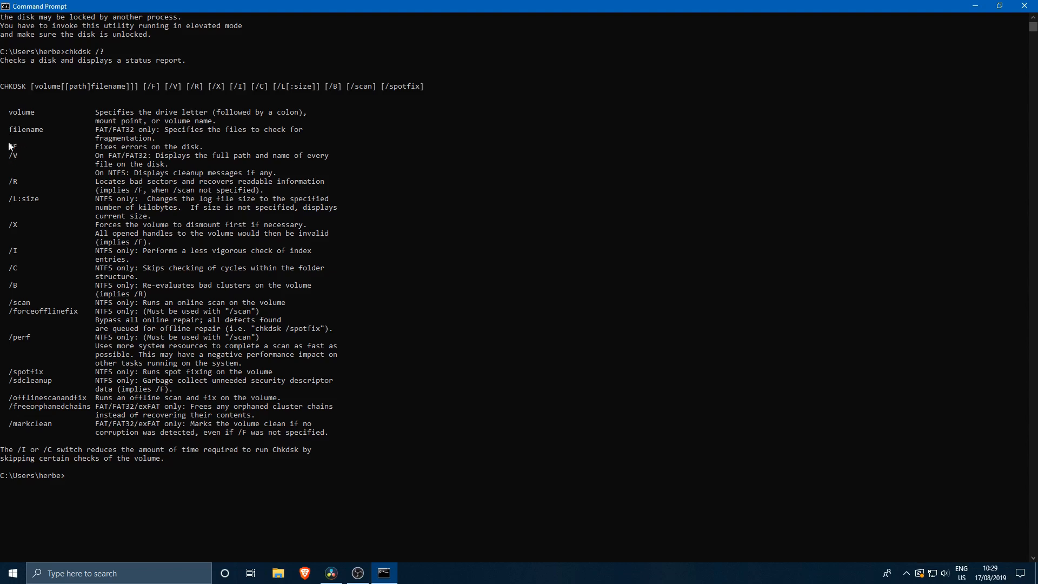
mouse_move(8, 178)
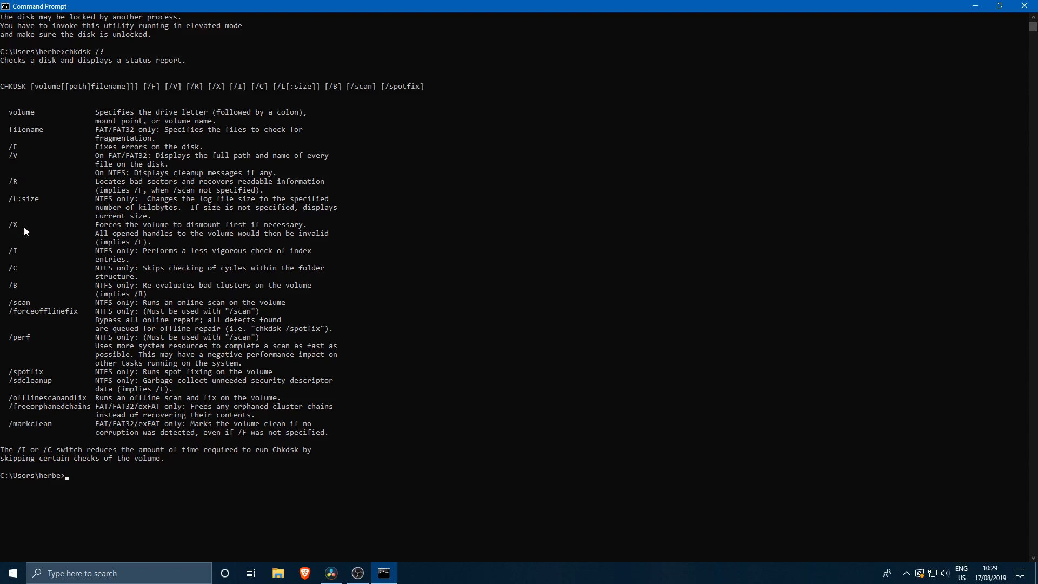
mouse_move(9, 263)
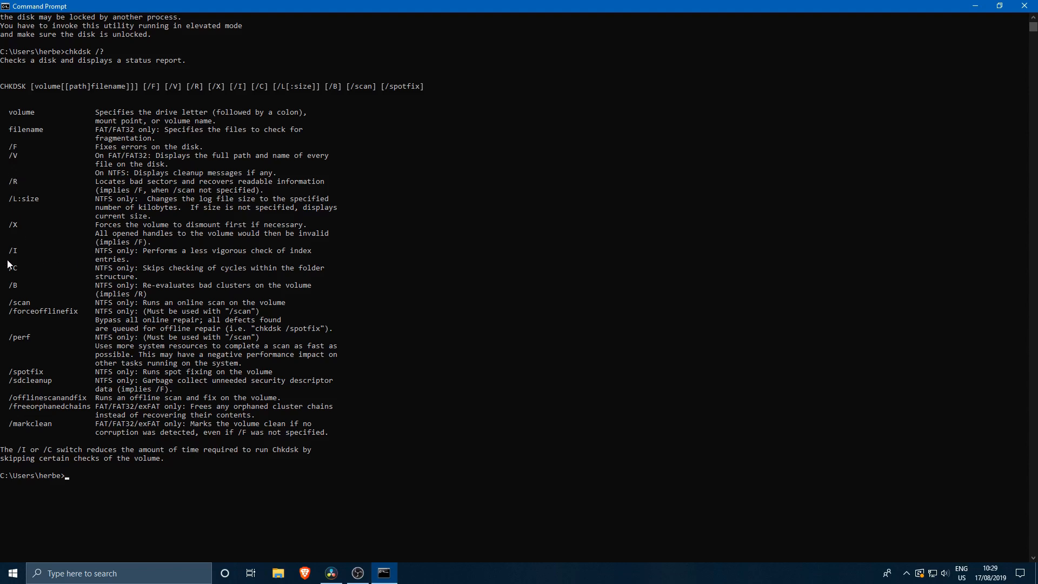
mouse_move(47, 315)
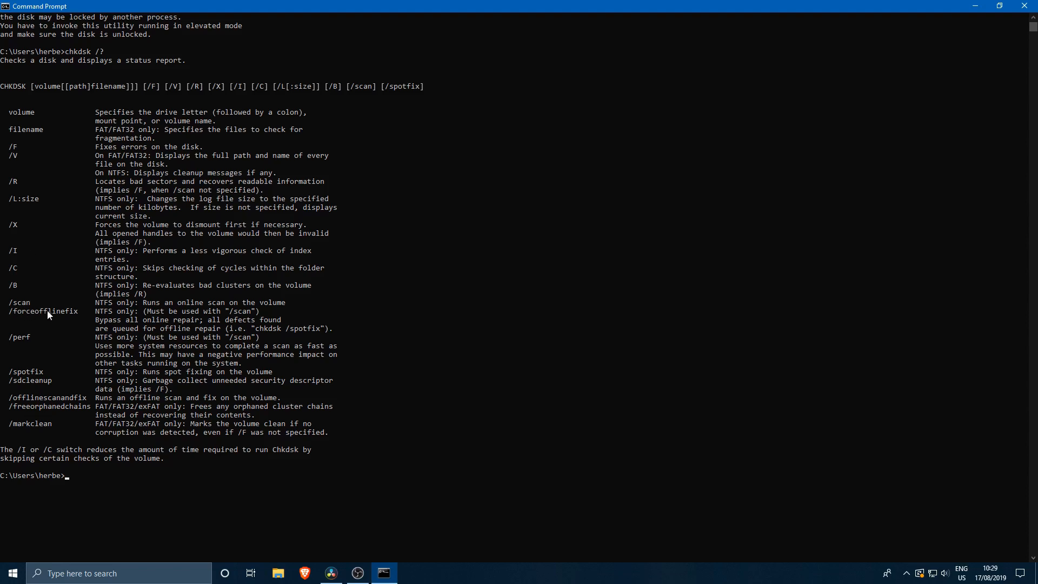
mouse_move(59, 300)
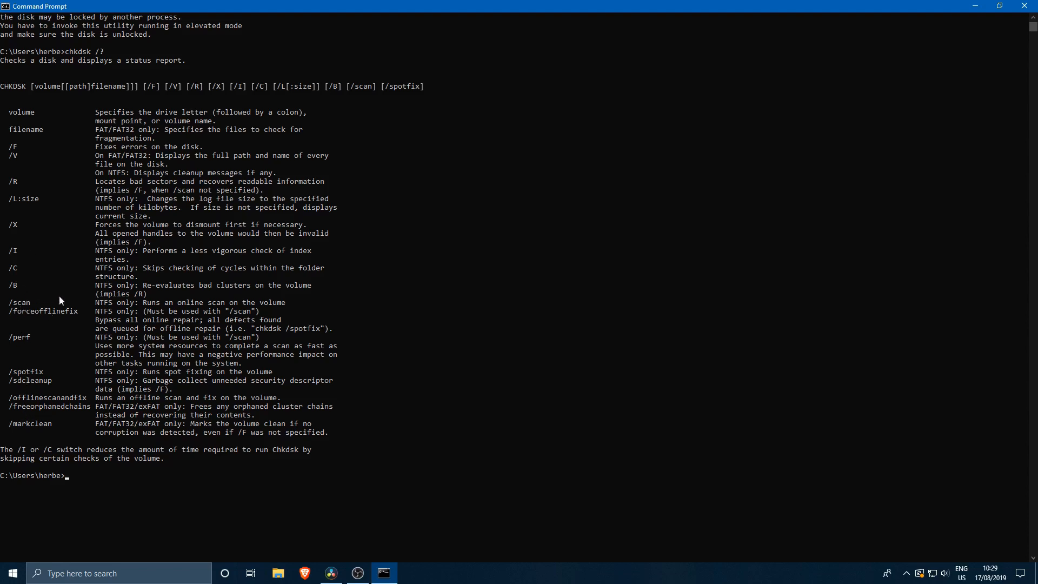
mouse_move(4, 303)
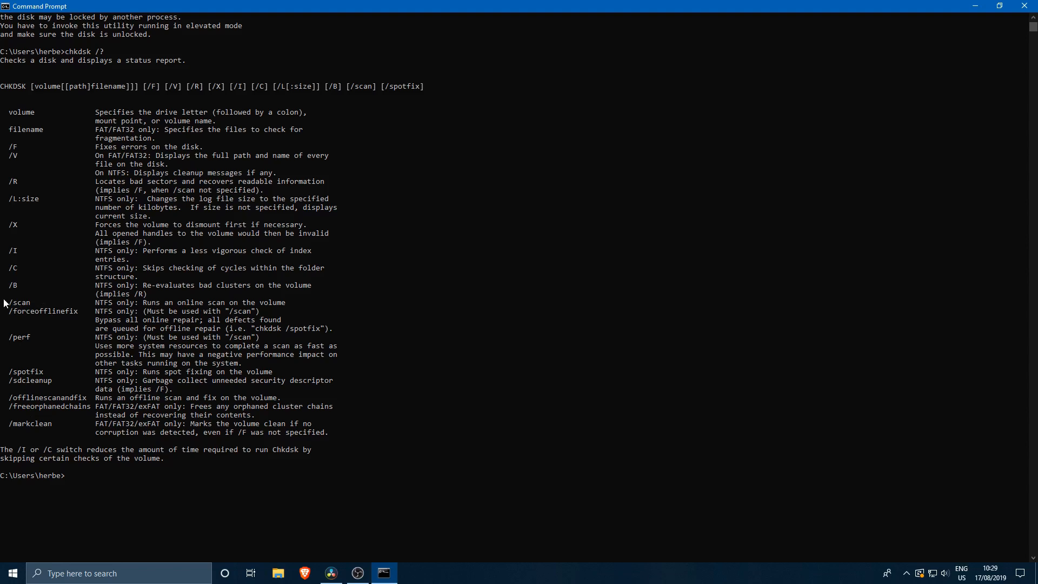
mouse_move(26, 320)
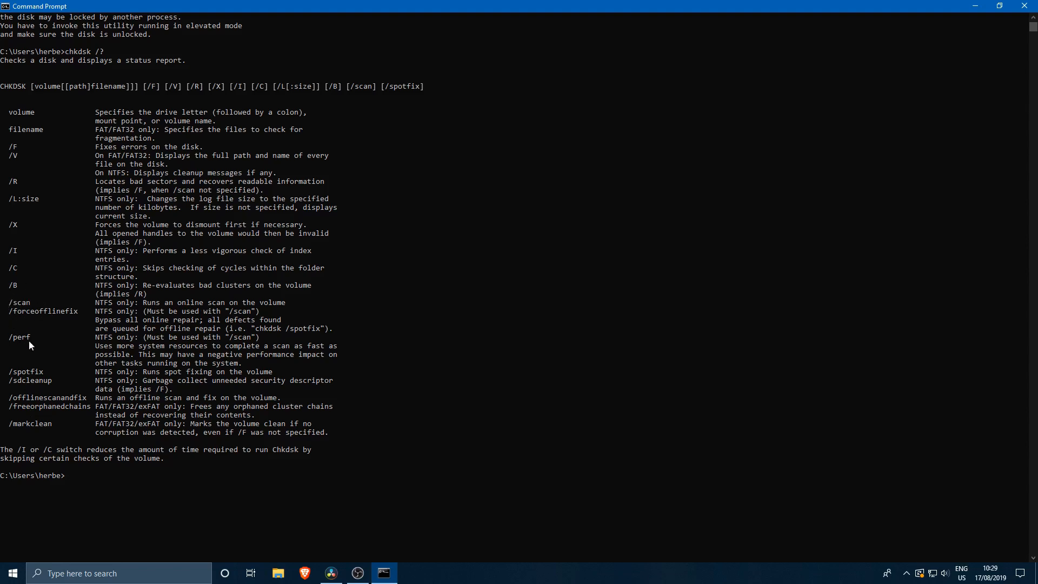
mouse_move(53, 431)
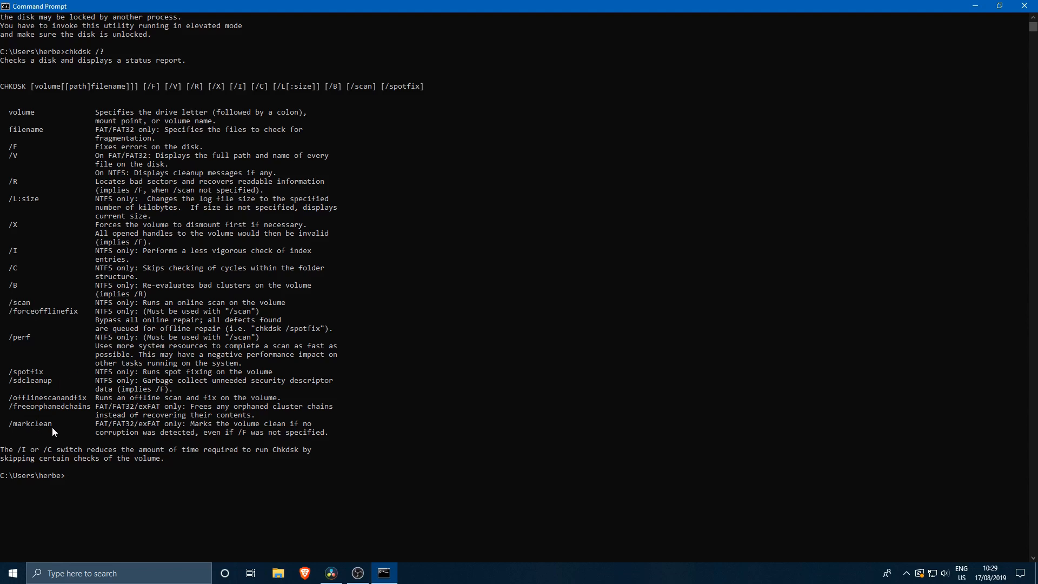
mouse_move(236, 432)
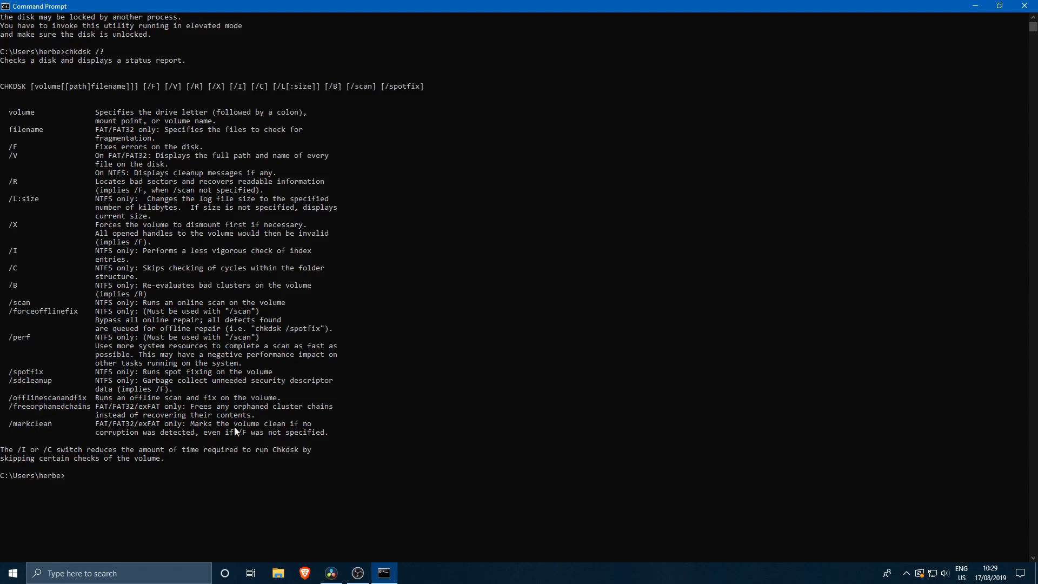
mouse_move(90, 430)
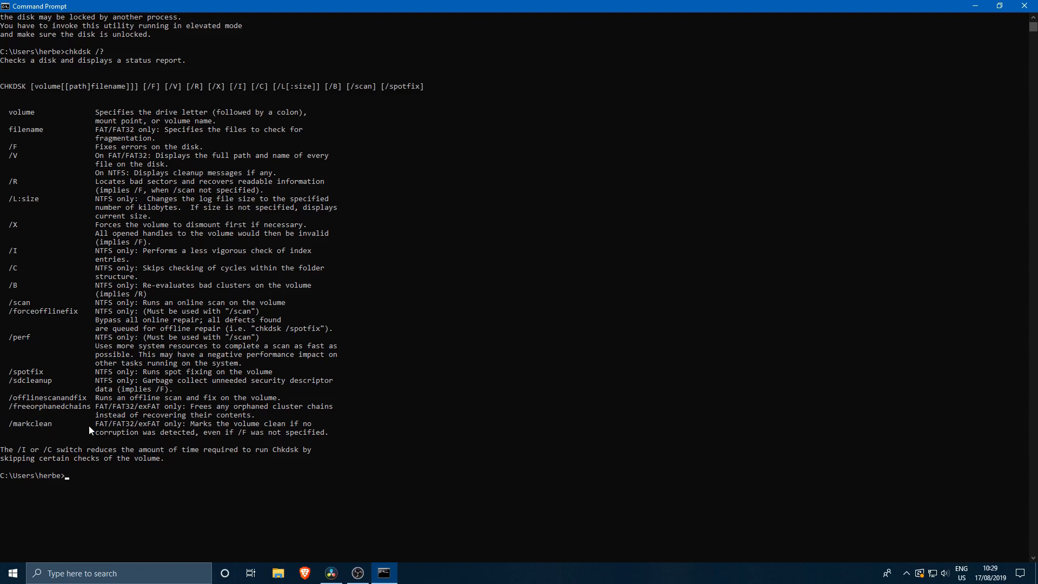
mouse_move(151, 429)
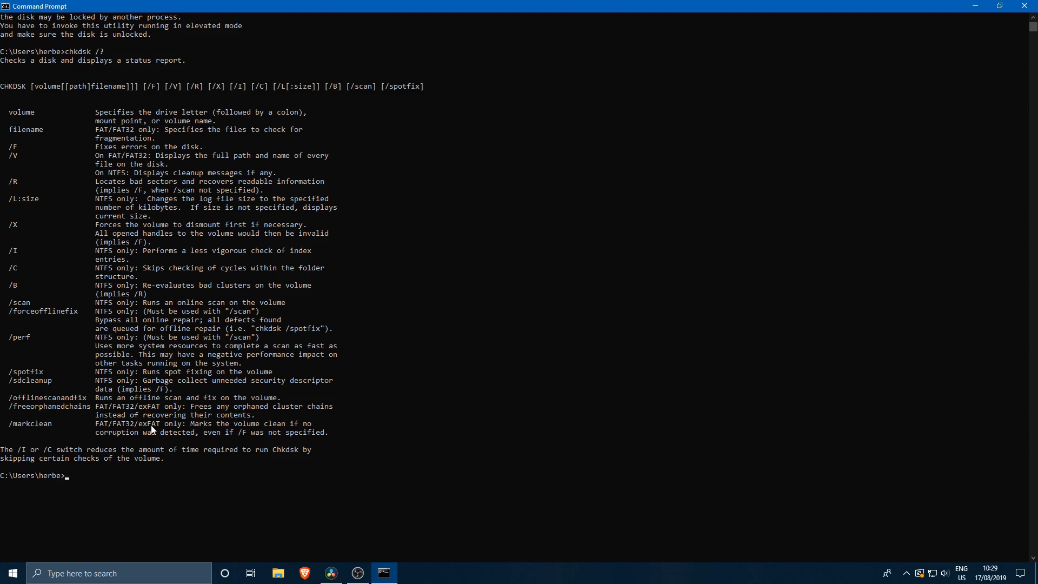
mouse_move(140, 431)
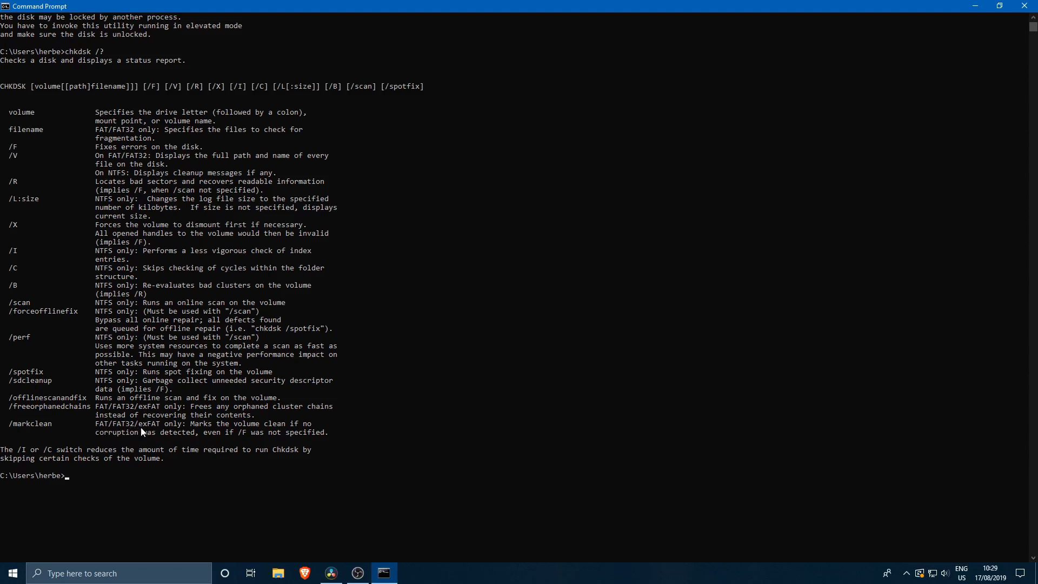
mouse_move(56, 423)
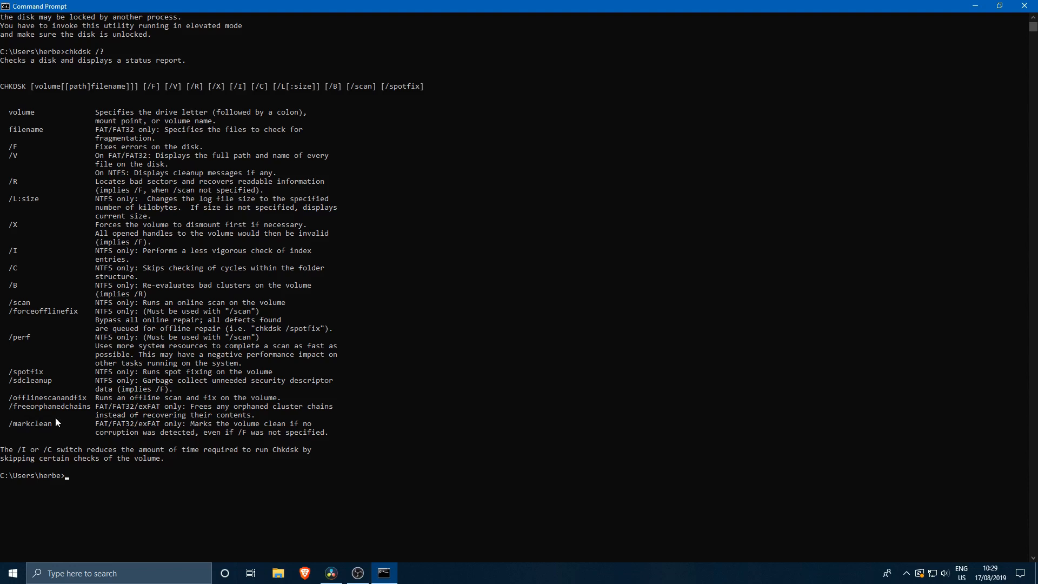
mouse_move(83, 391)
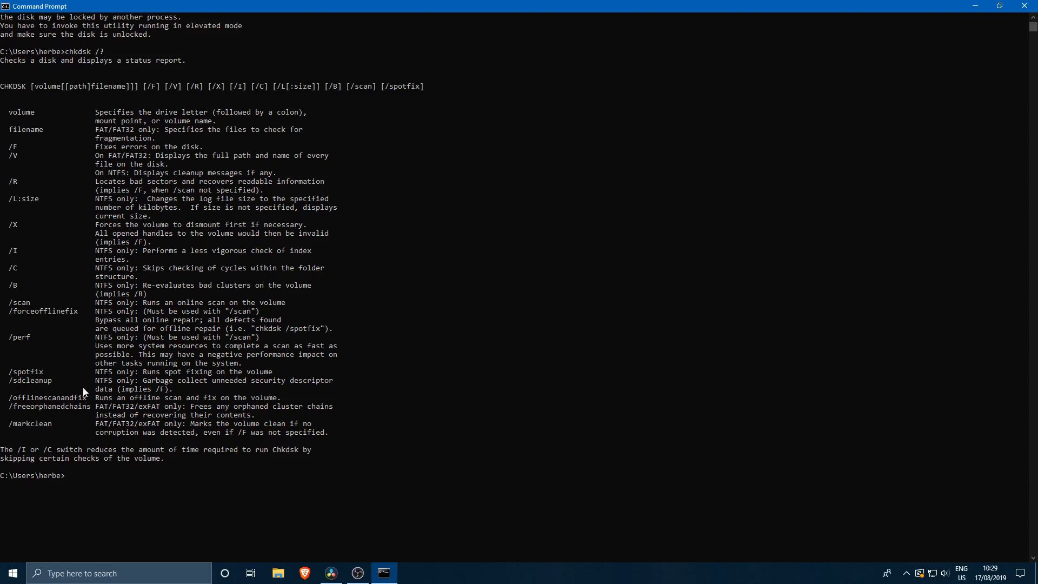
mouse_move(18, 408)
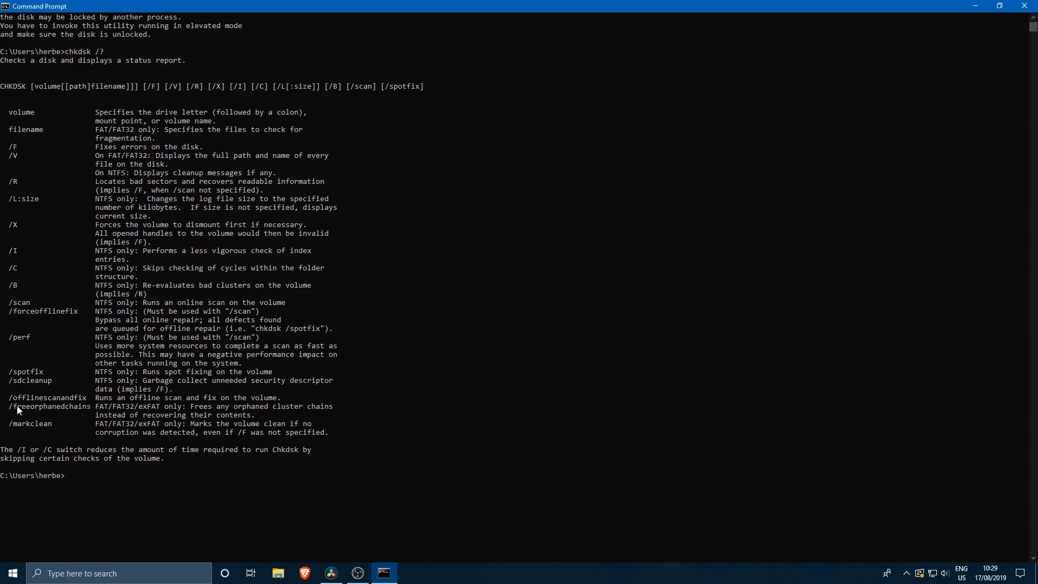
mouse_move(37, 424)
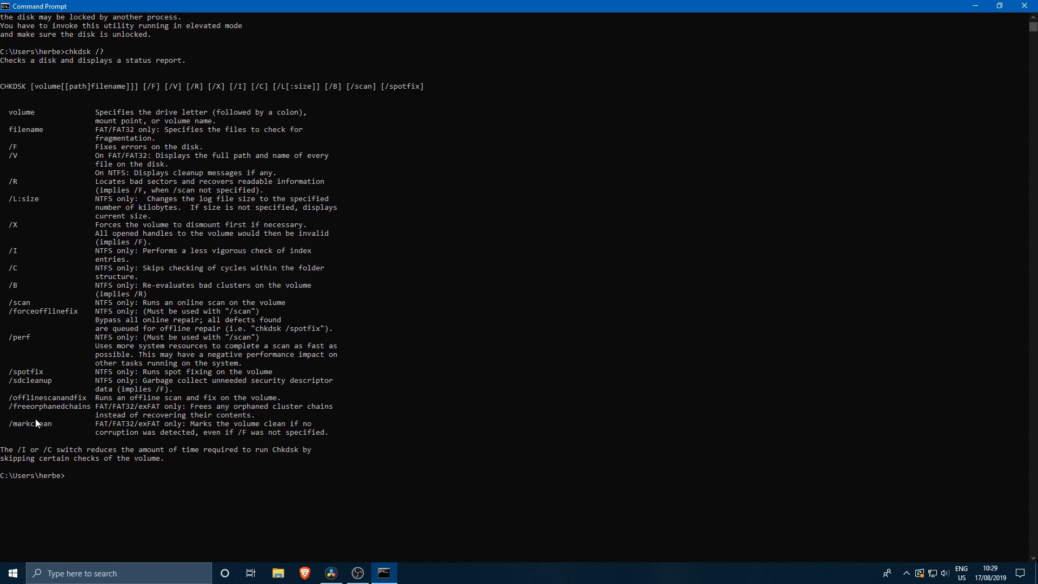
mouse_move(23, 437)
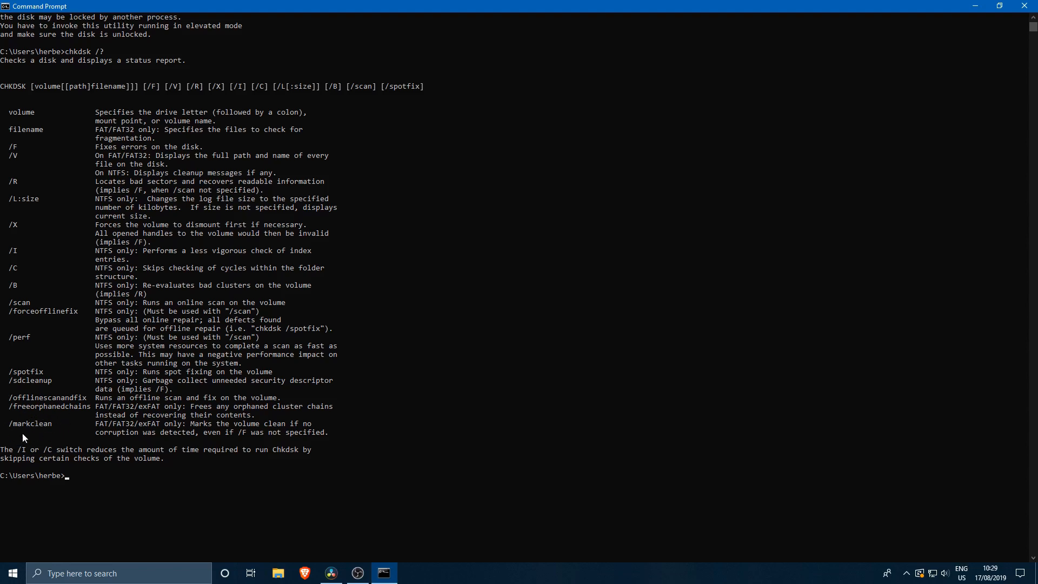
mouse_move(20, 442)
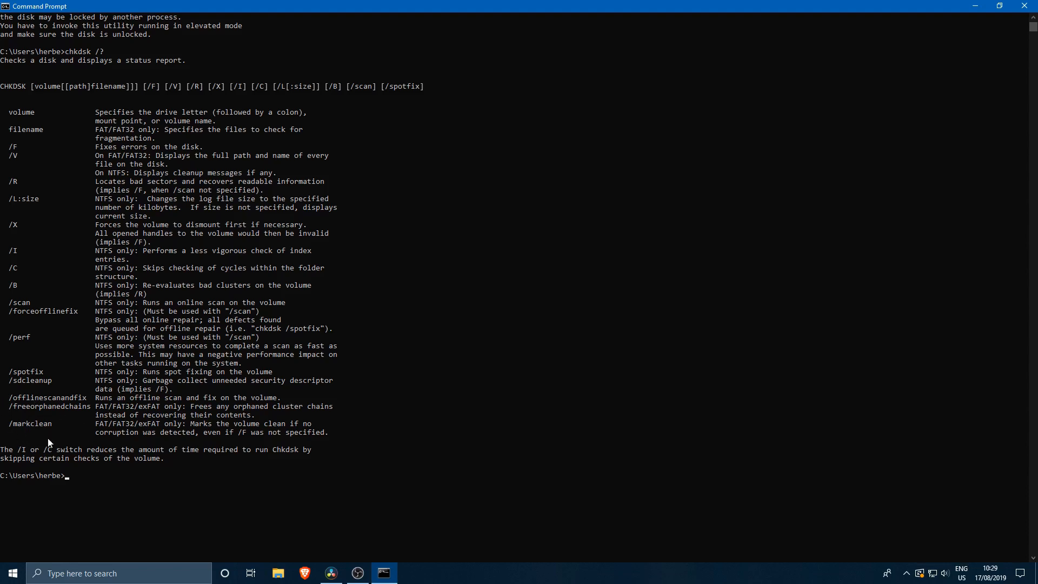
mouse_move(58, 254)
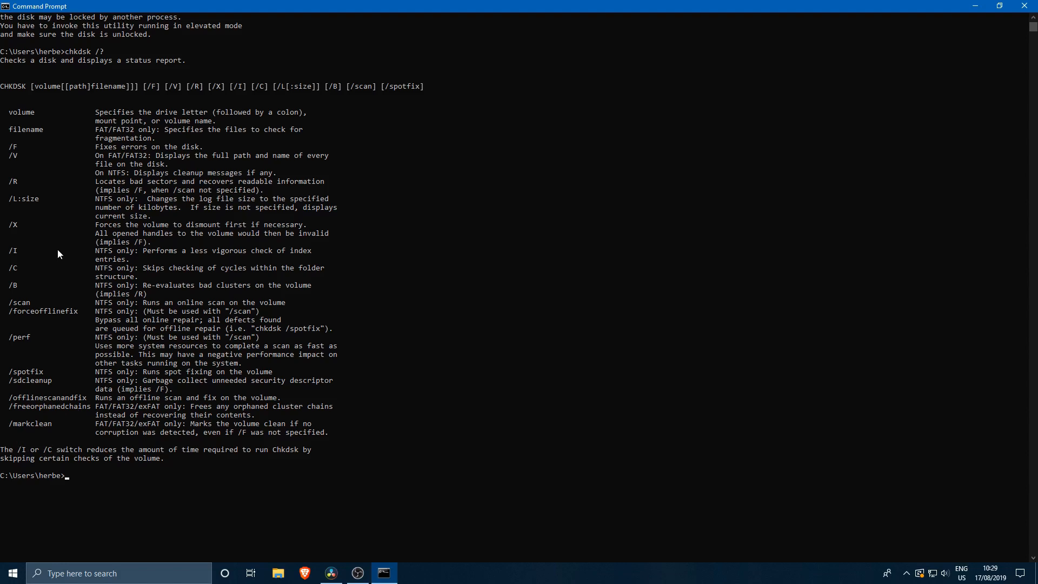
mouse_move(6, 154)
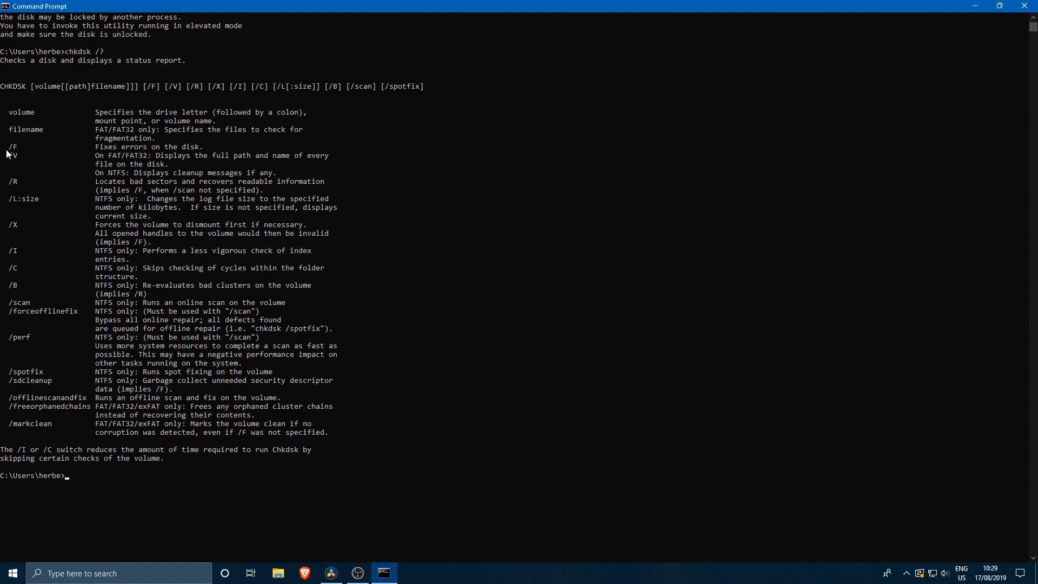
mouse_move(20, 143)
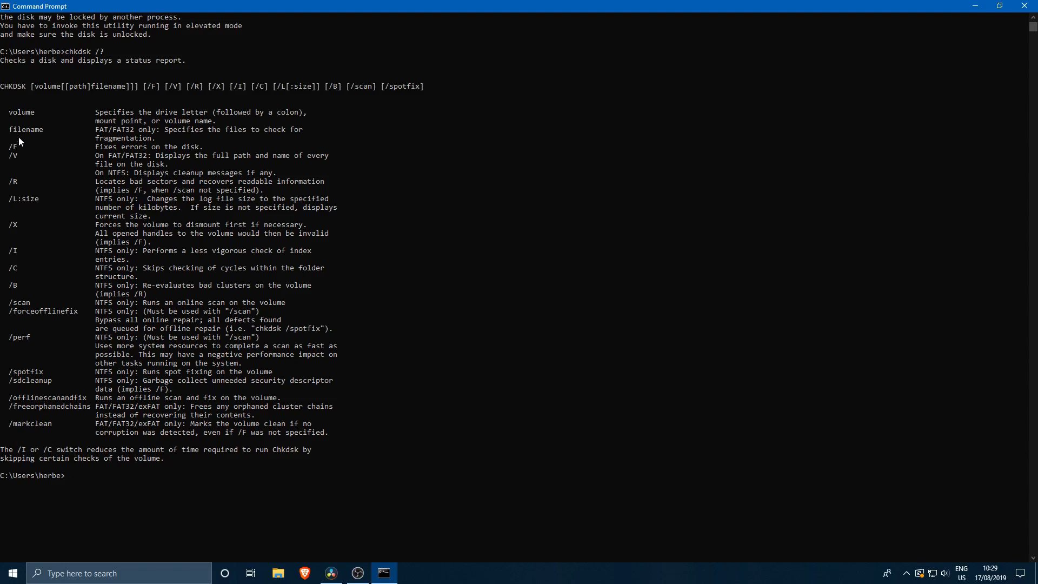
mouse_move(50, 266)
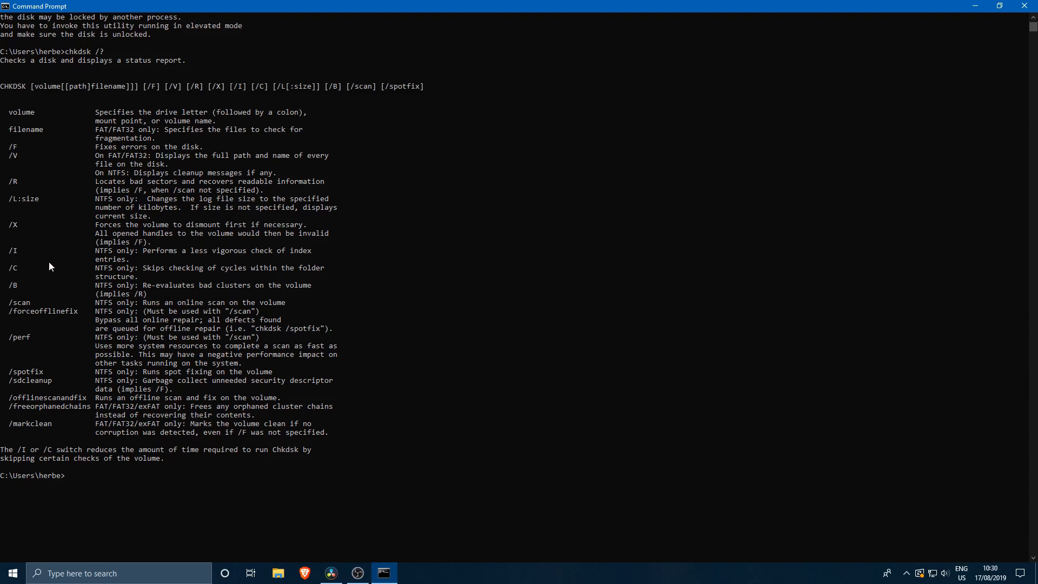
mouse_move(12, 148)
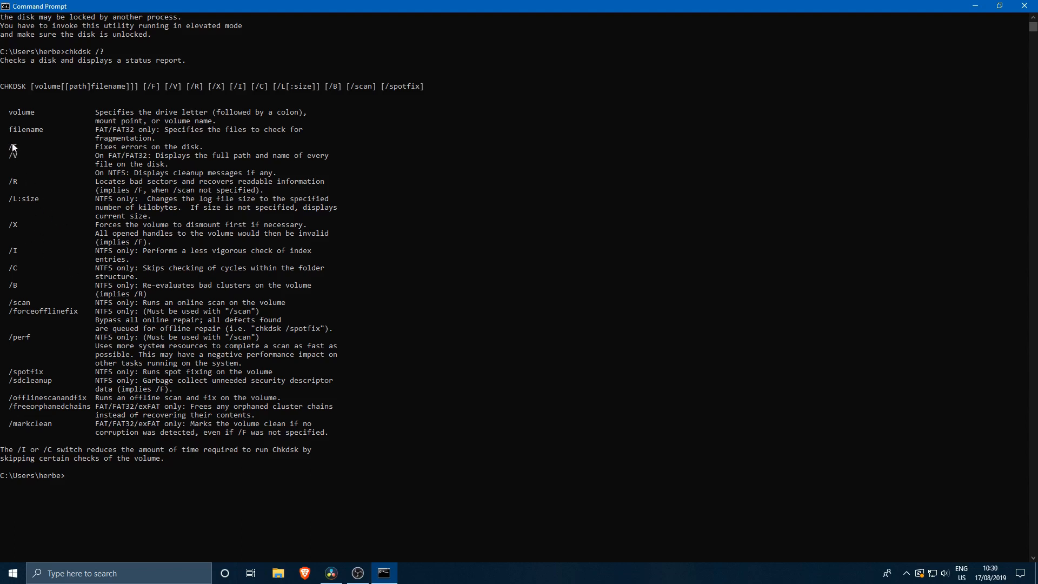
mouse_move(13, 184)
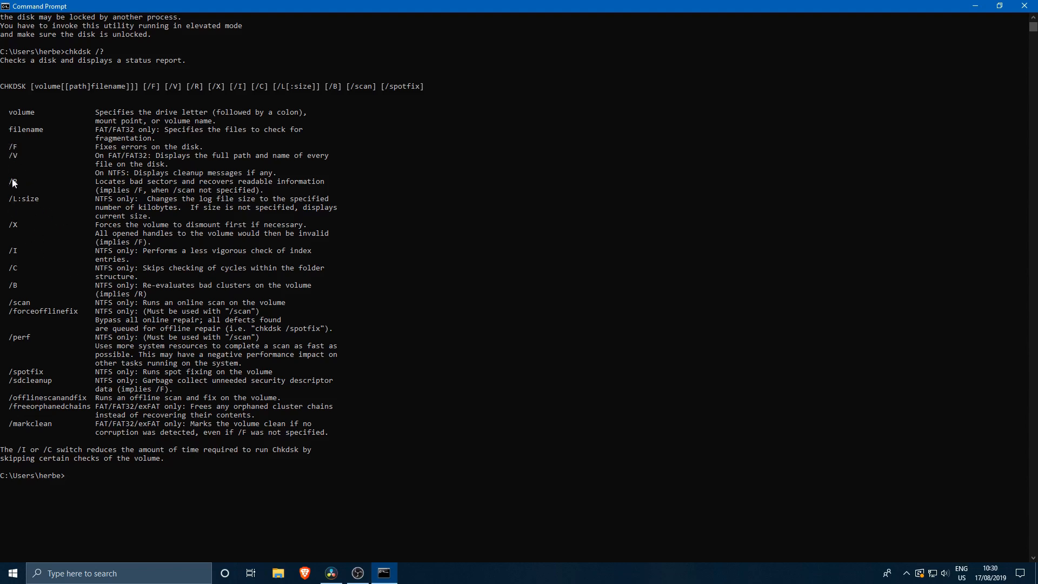
mouse_move(262, 187)
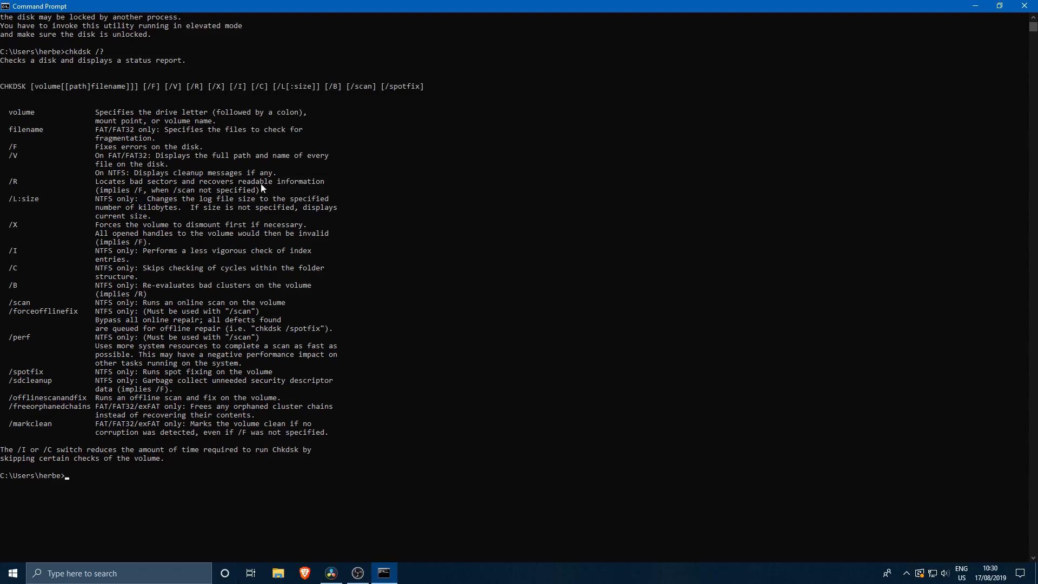
mouse_move(187, 189)
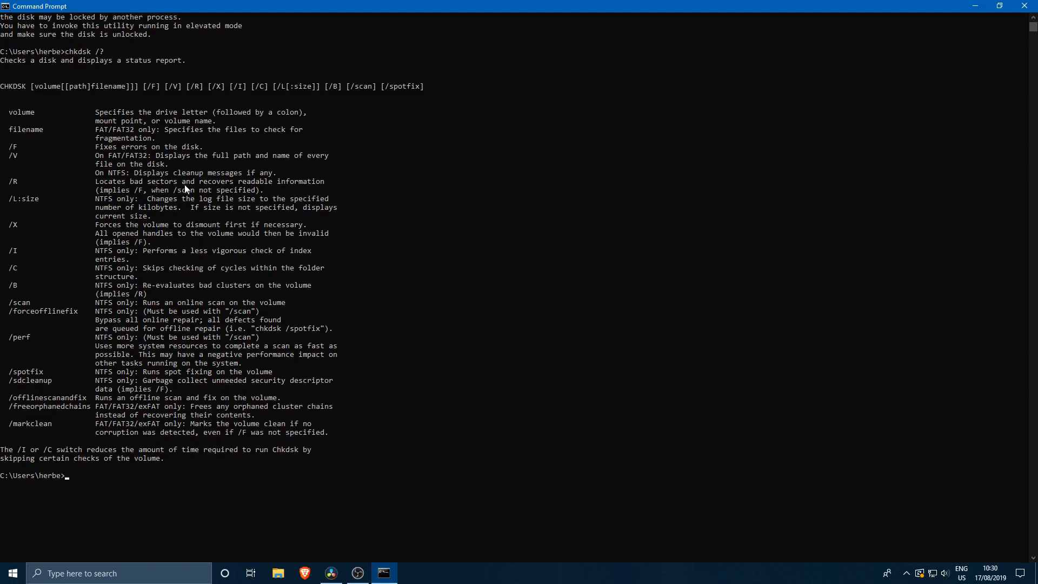
mouse_move(23, 192)
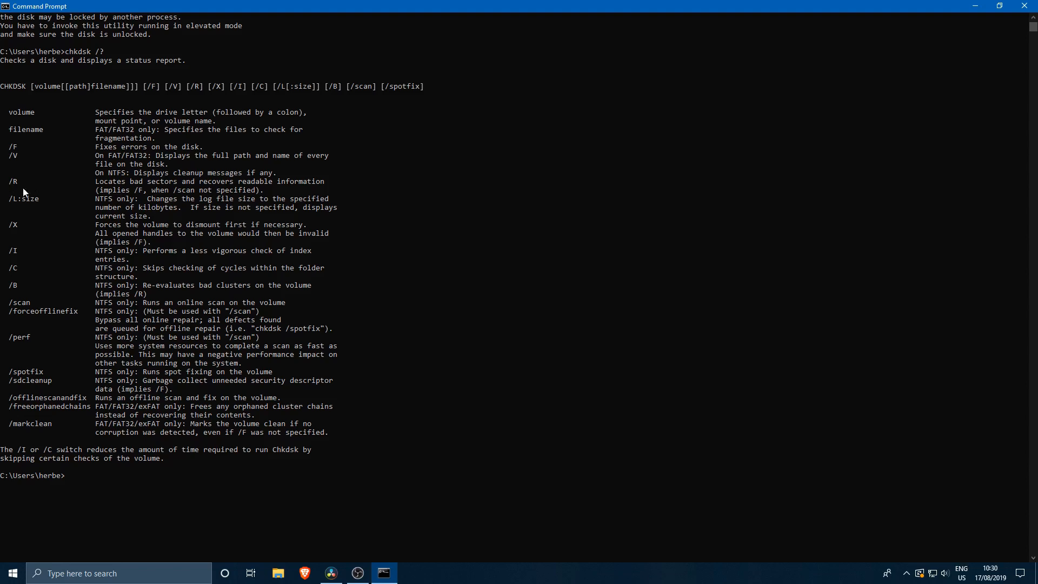
mouse_move(110, 197)
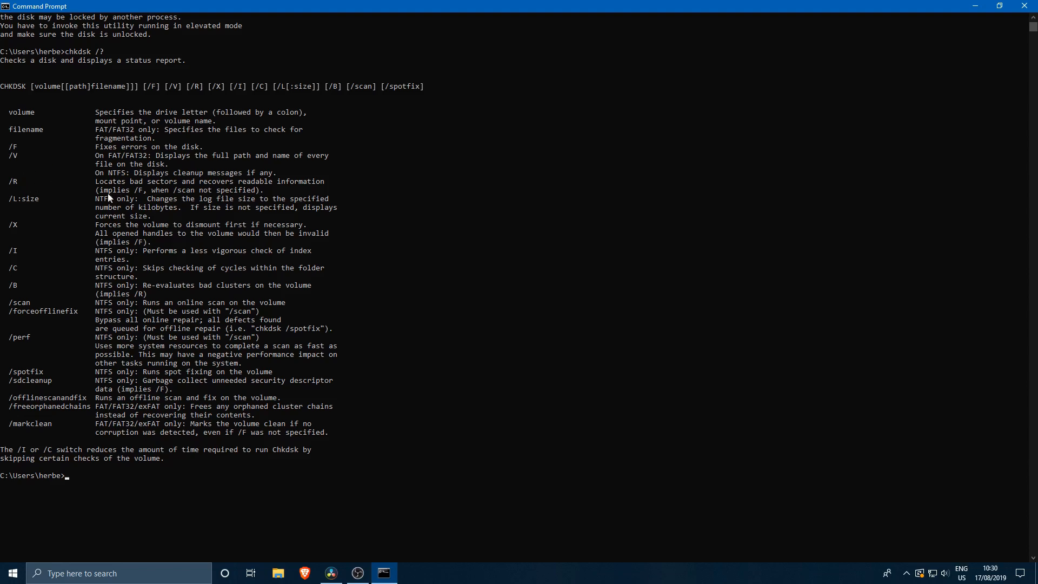
double_click(113, 189)
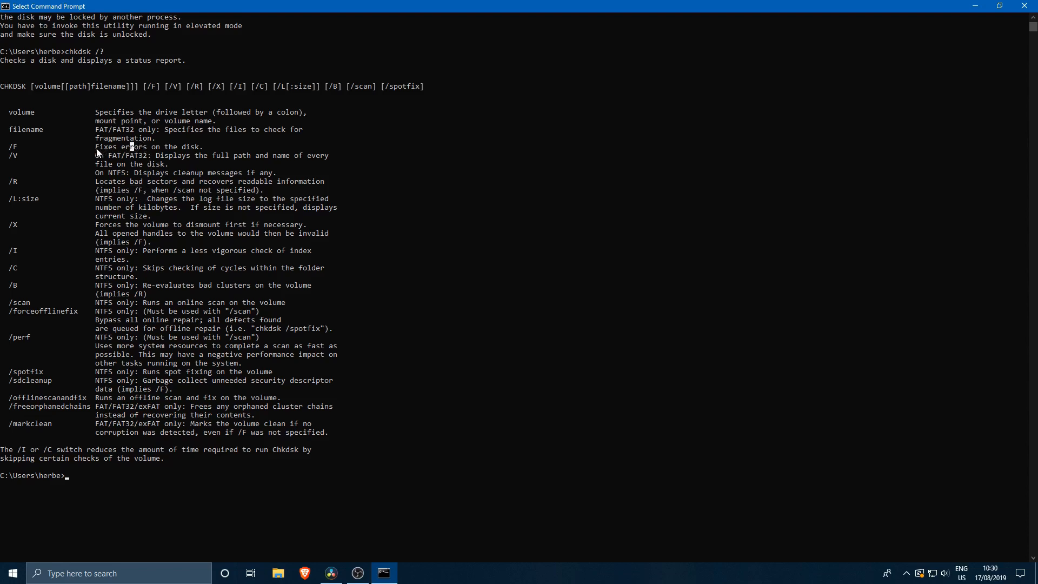
double_click(111, 146)
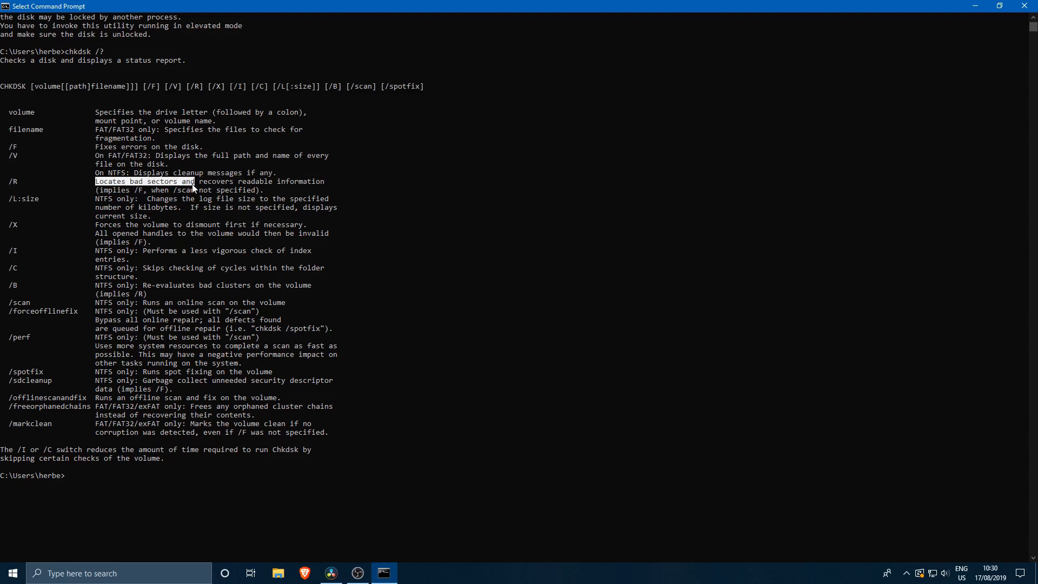
drag(192, 180, 330, 180)
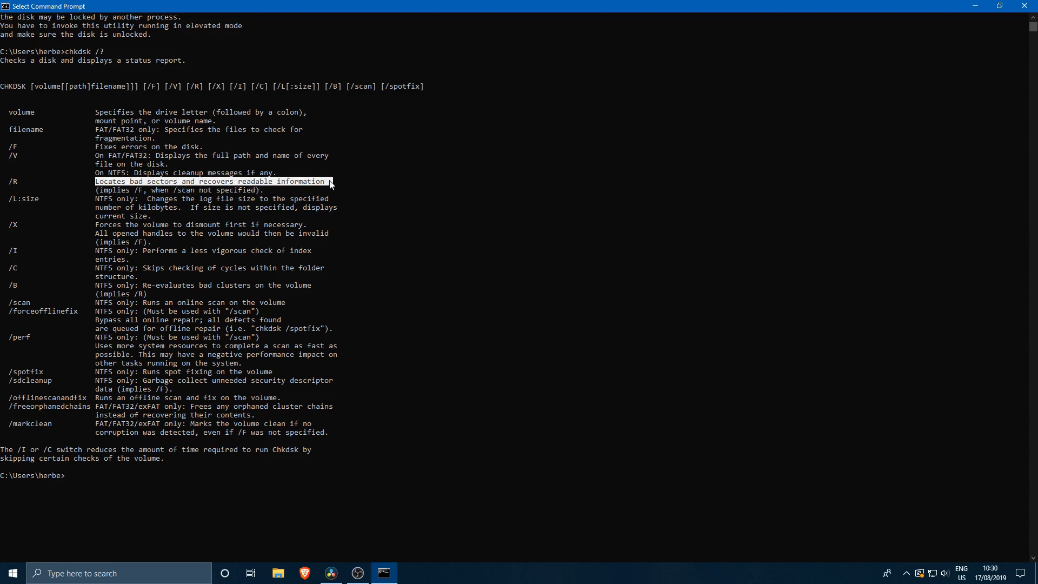
mouse_move(20, 179)
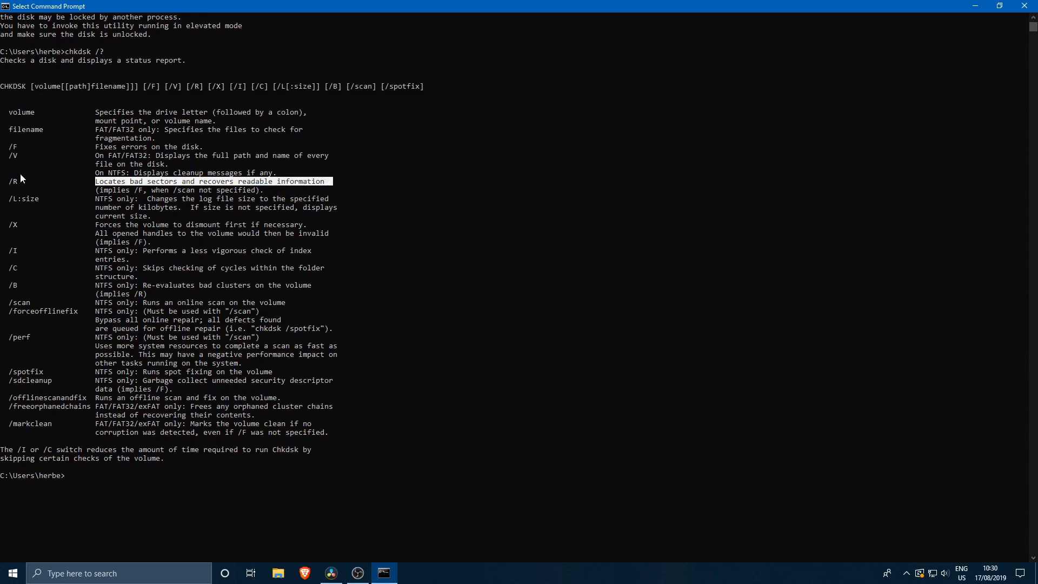
mouse_move(119, 461)
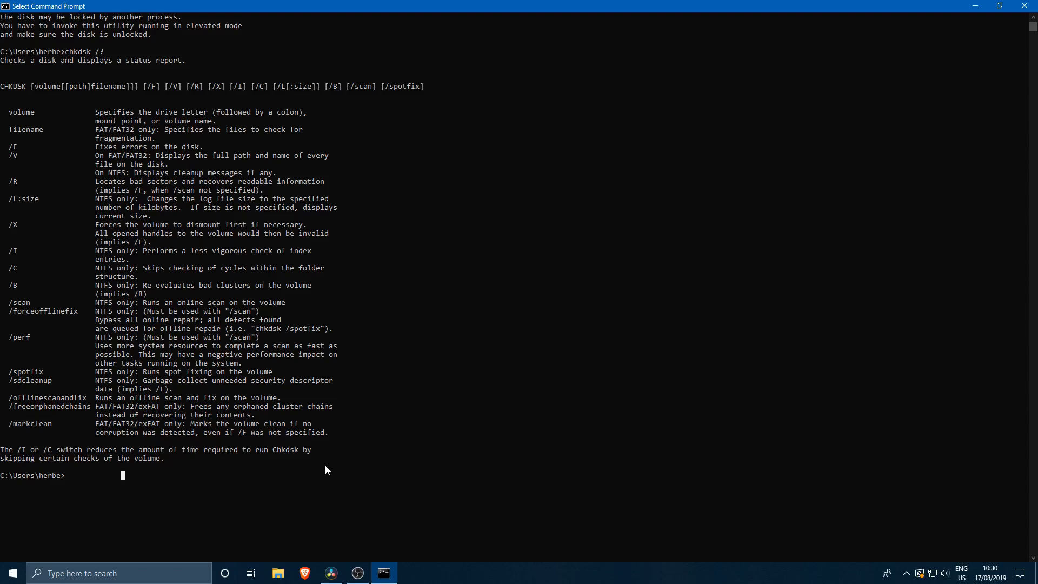
- Begin the disk check command chkdsk E: at the prompt
text(chkdsk)
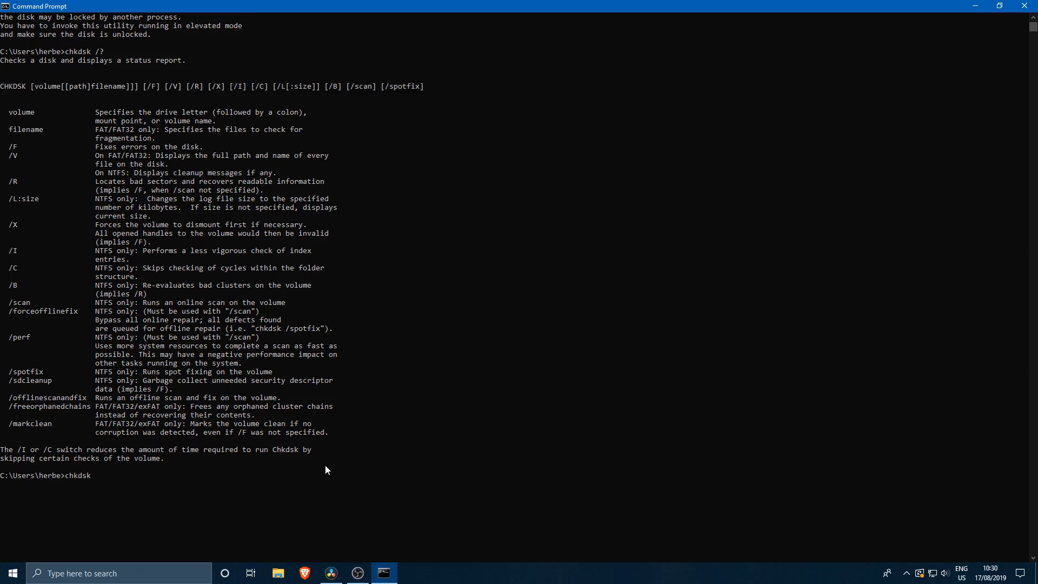
text(E:)
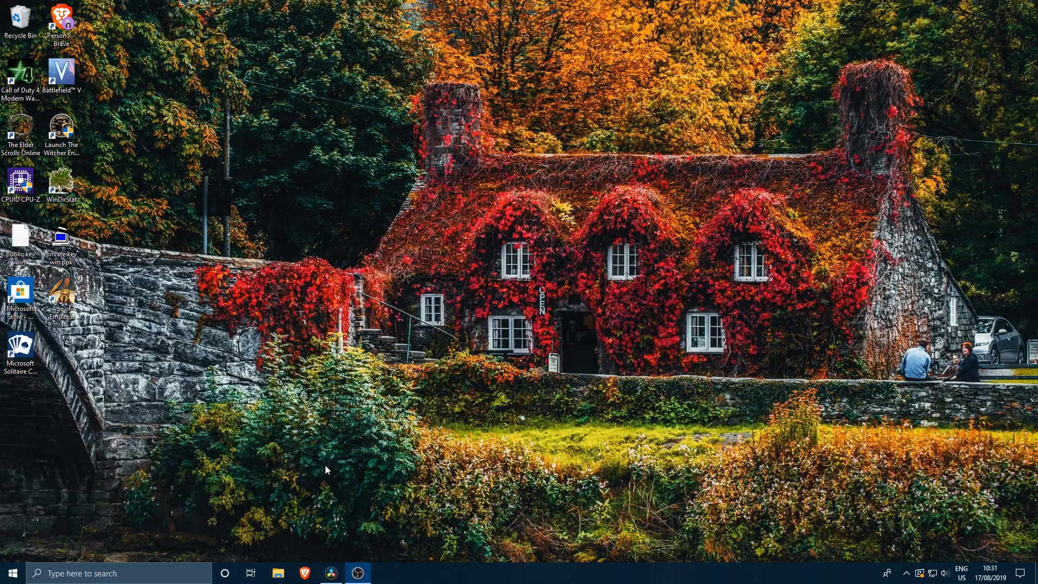
- Launch Command Prompt as administrator from Start search and begin the E: check
text(cmd)
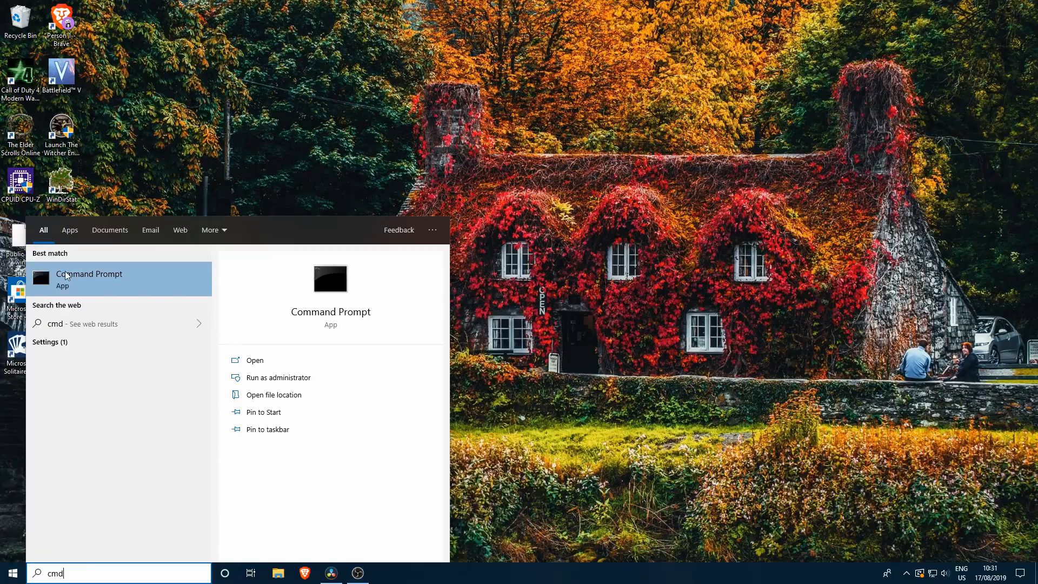
click(287, 377)
text(chkdsk)
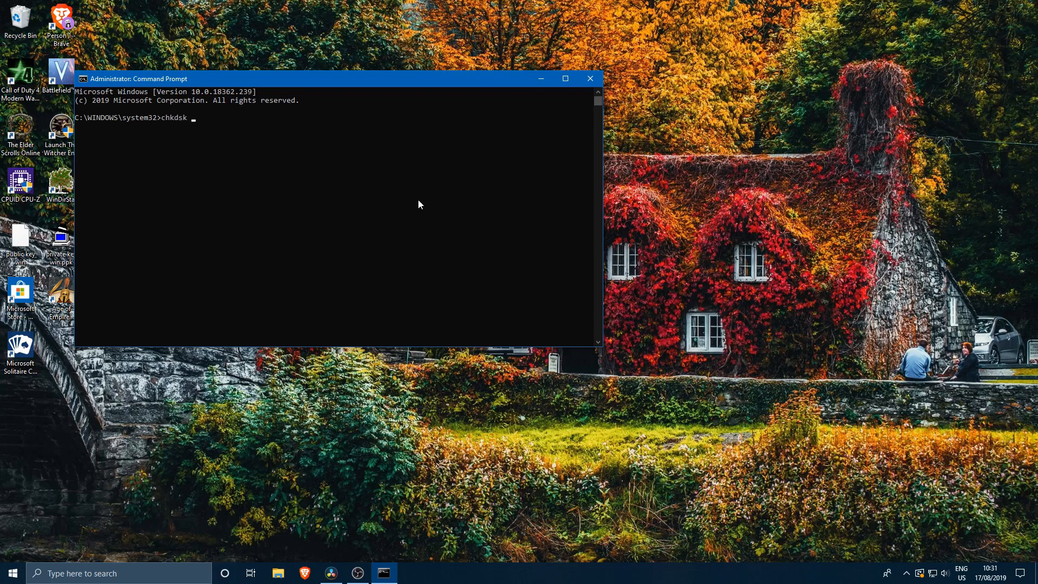
text(E: /r)
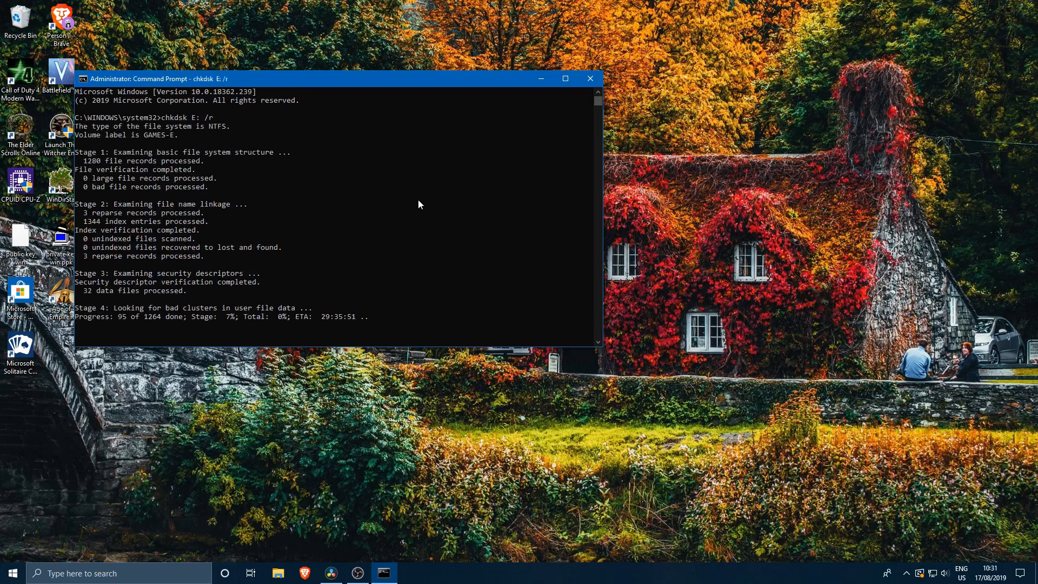
mouse_move(508, 131)
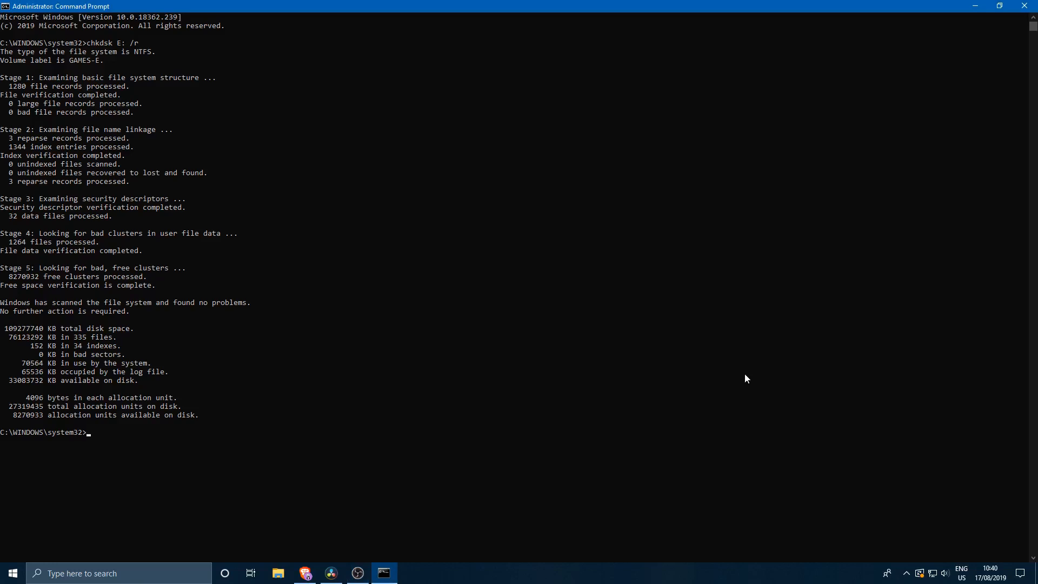
- Run chkdsk E: /r through all five stages with no problems found
text(chkdsk E: /r)
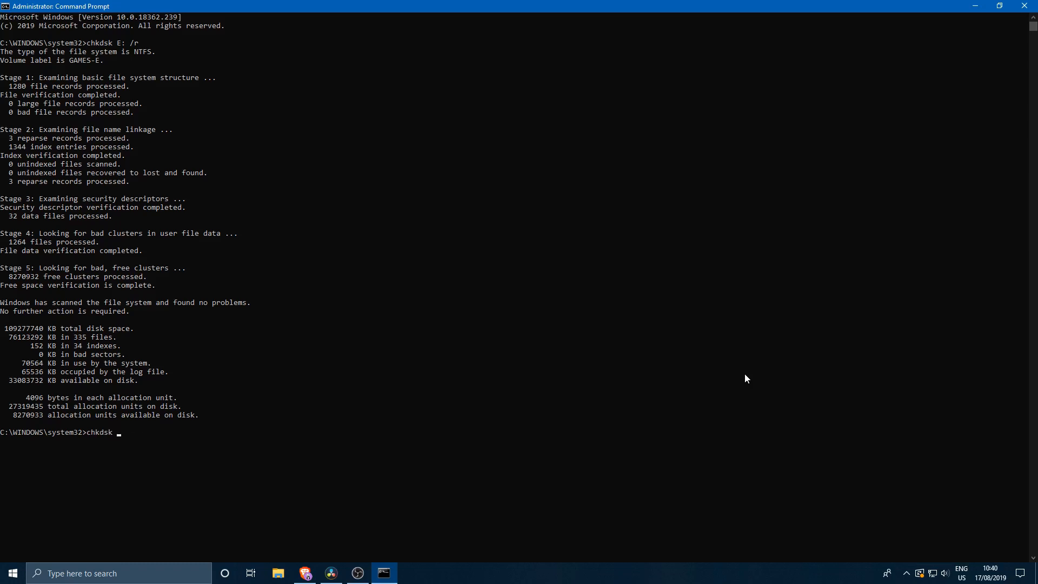
- Run chkdsk C: /r and answer n to scheduling the check at next restart
text(C)
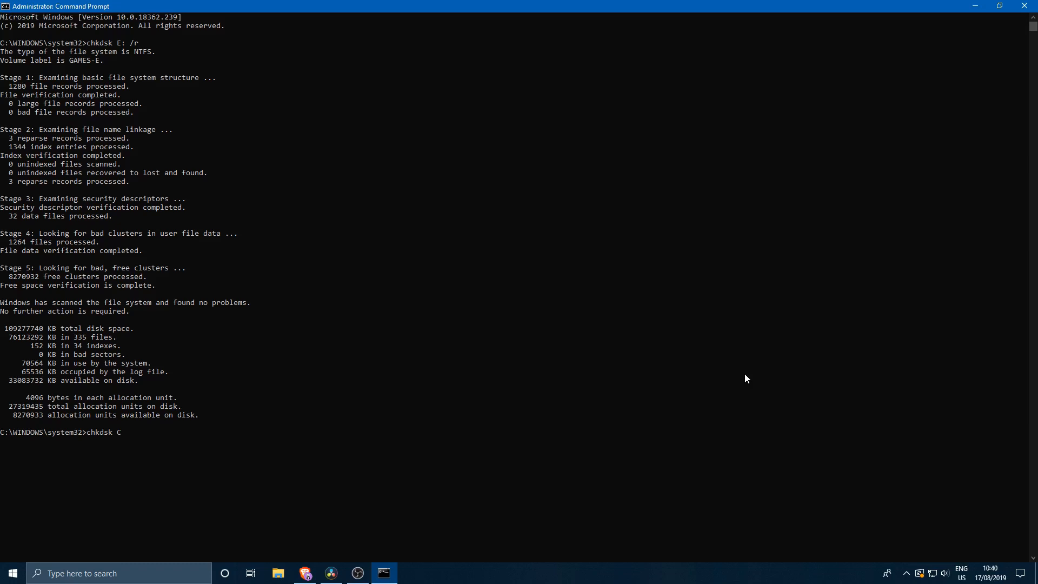
text(: /r)
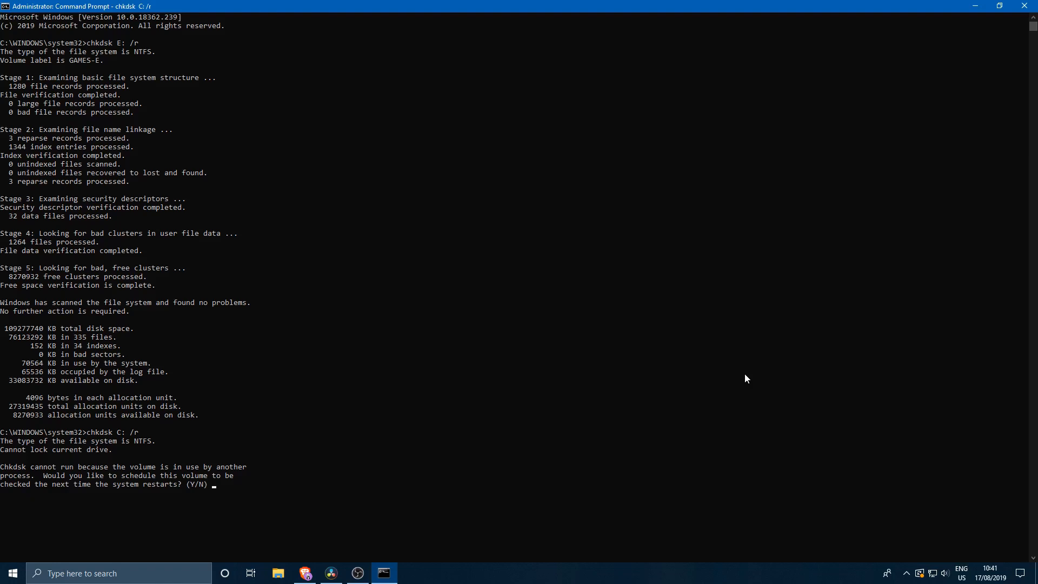
mouse_move(299, 177)
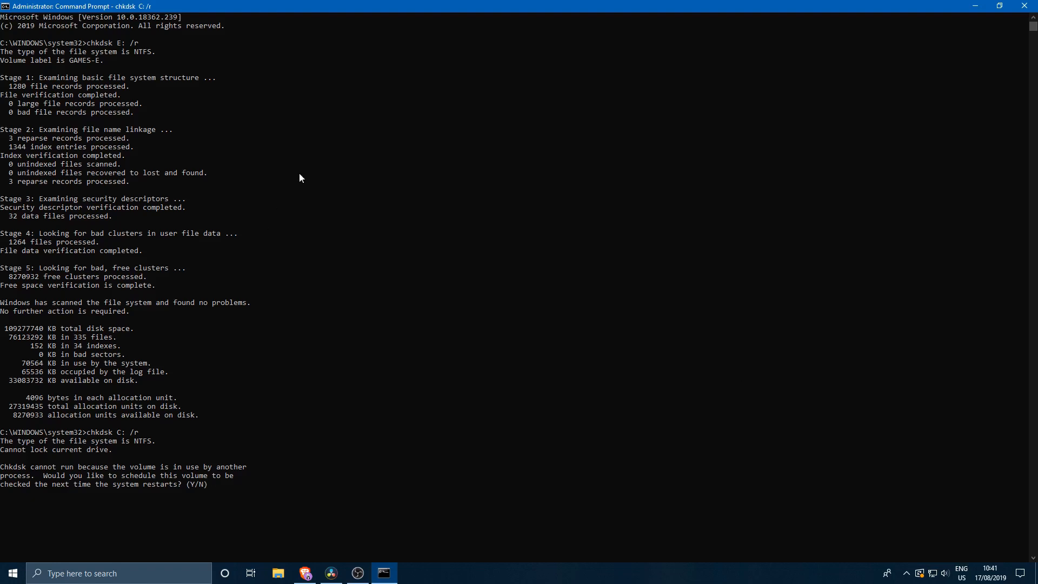
mouse_move(122, 323)
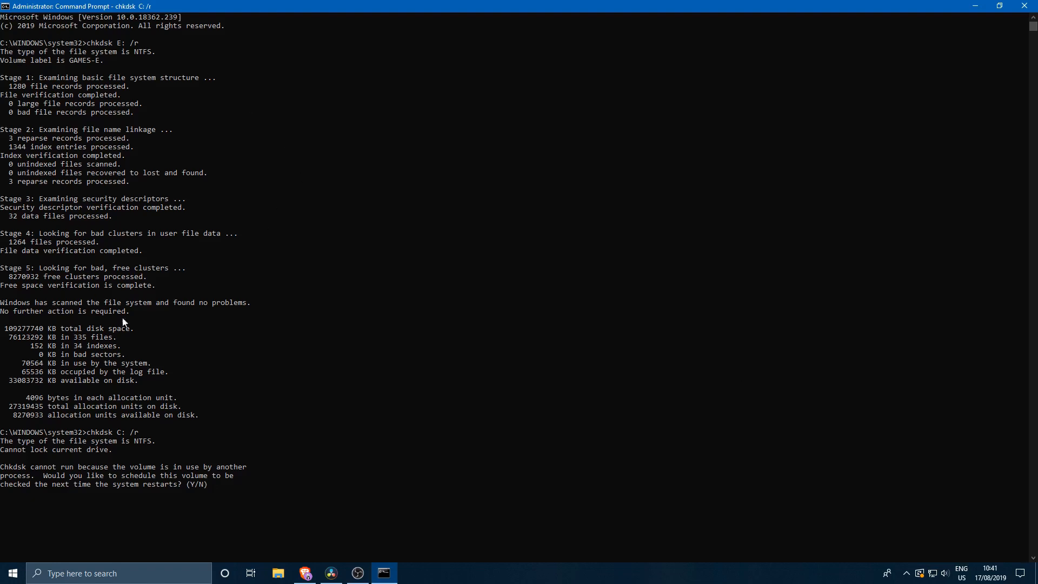
mouse_move(493, 485)
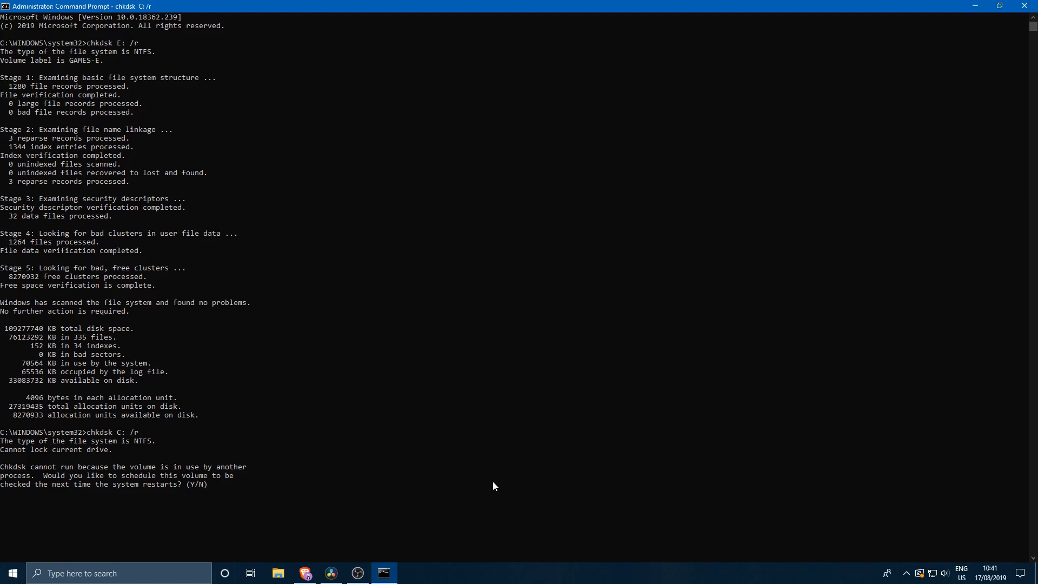
text(n)
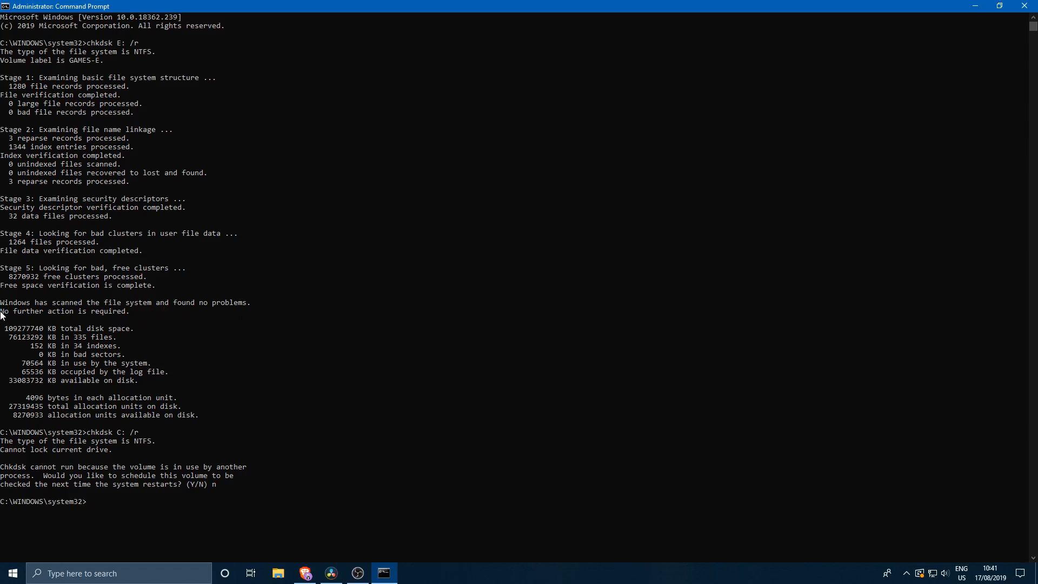
mouse_move(158, 332)
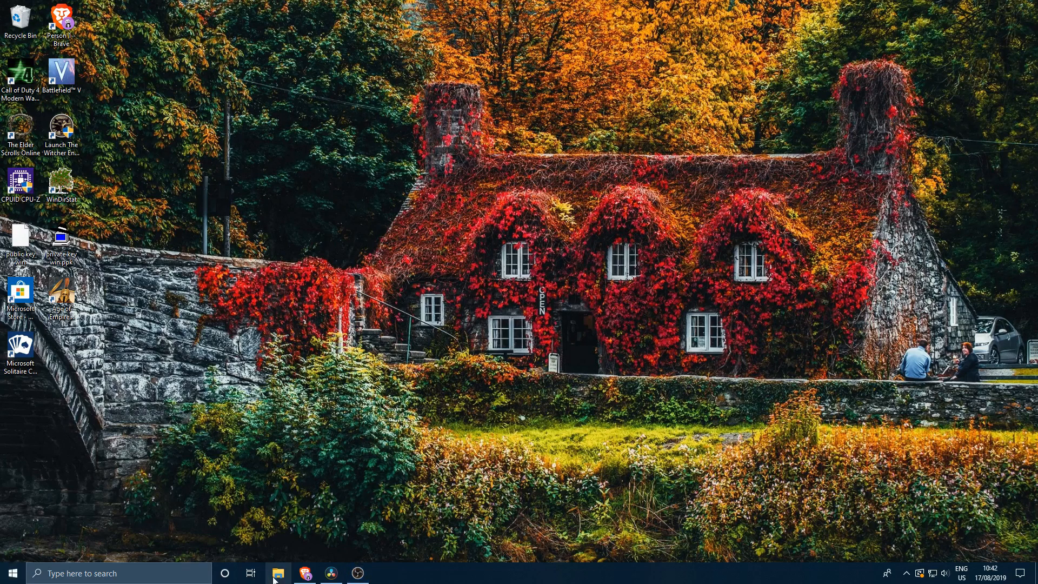
- Show the GAMES-D (D:) drive's Properties on its Tools tab in File Explorer
click(278, 573)
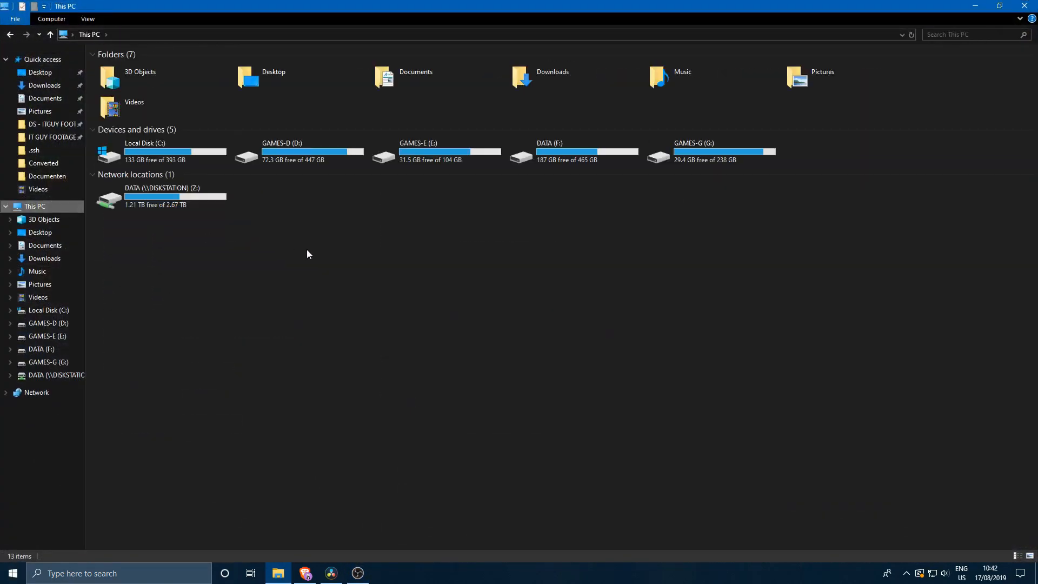
click(299, 151)
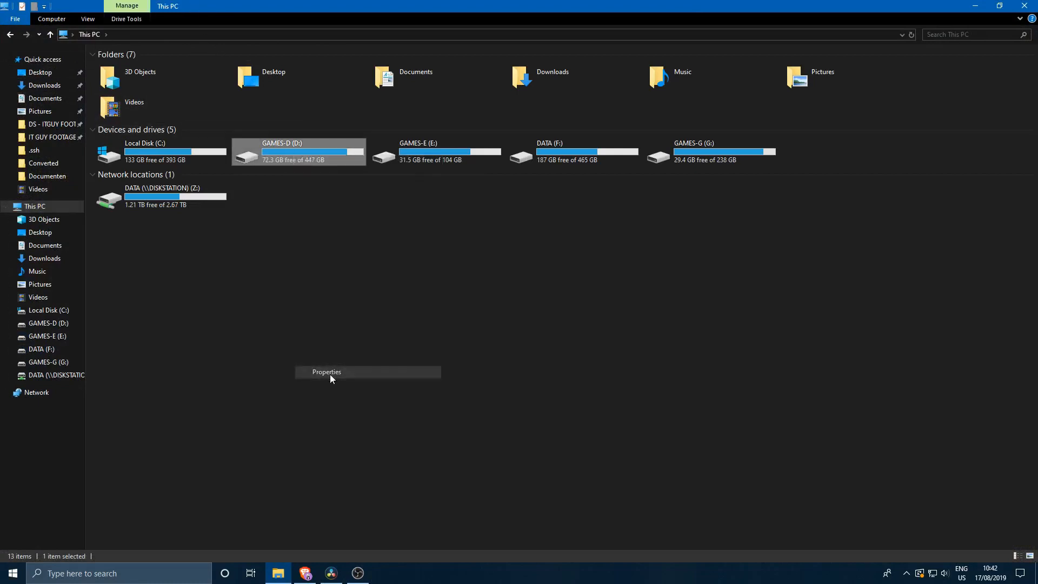
click(326, 371)
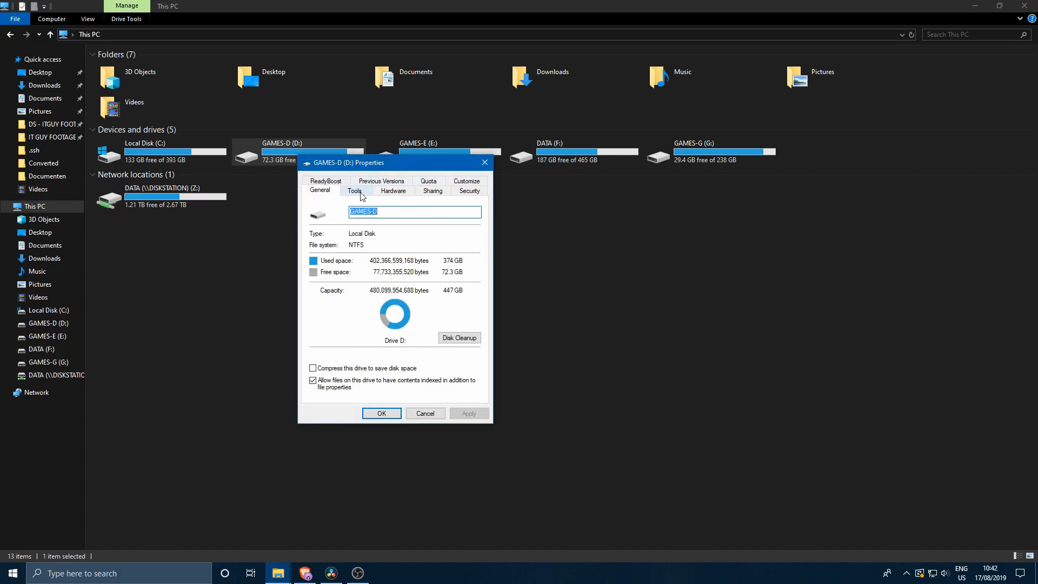
click(355, 190)
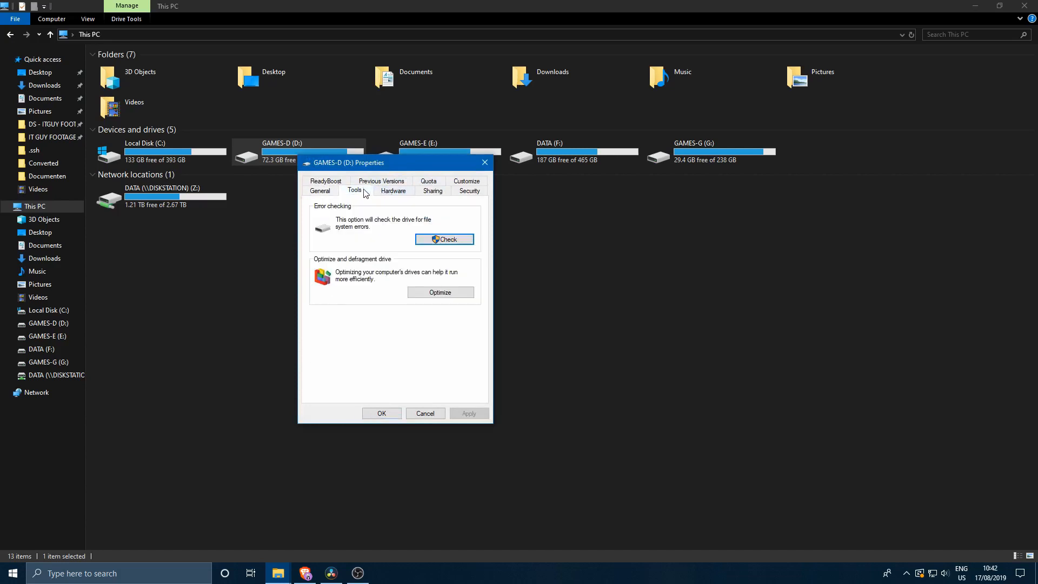
mouse_move(352, 220)
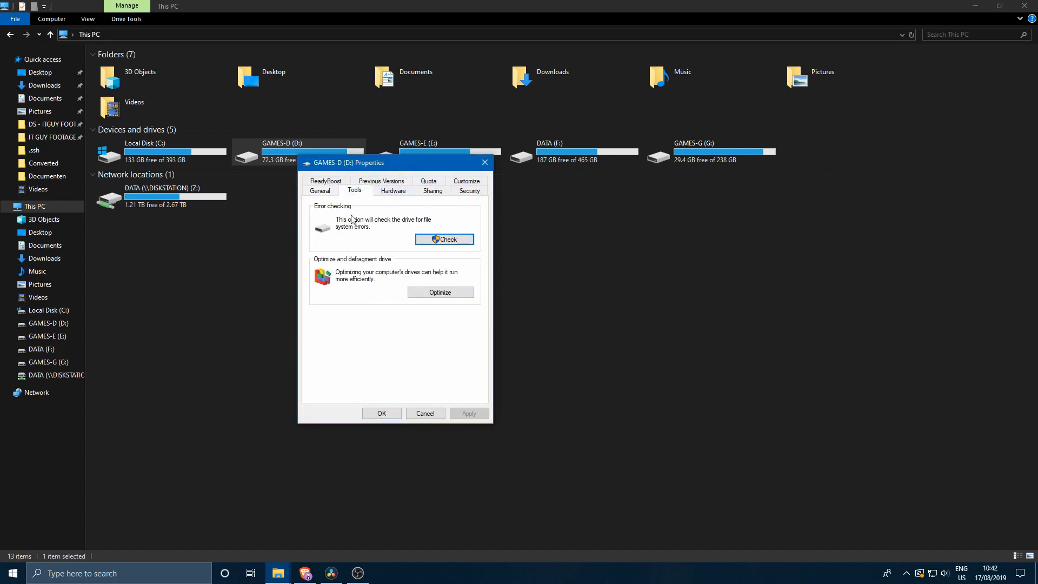
mouse_move(450, 216)
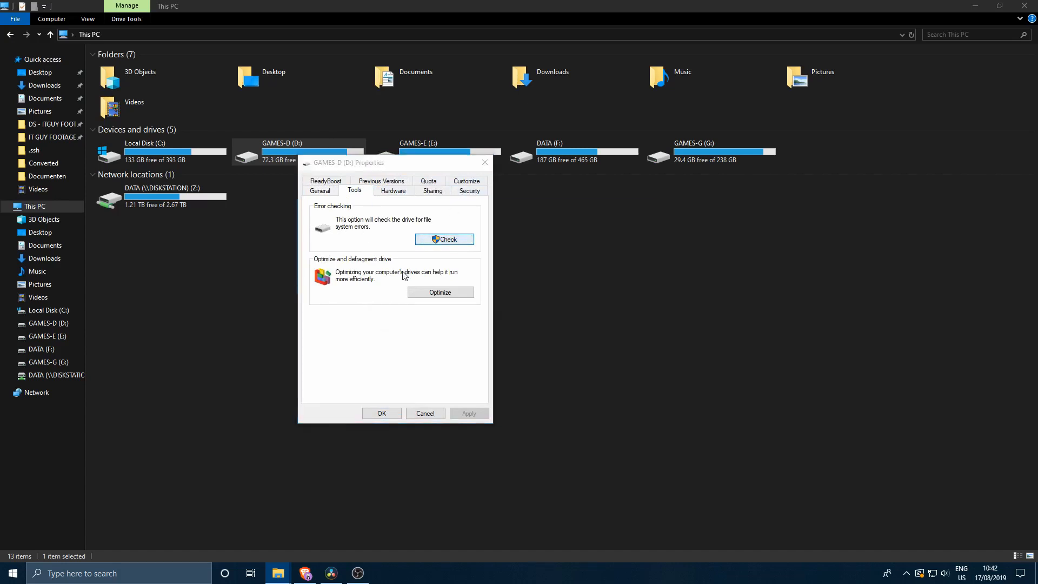
- Scan GAMES-D (D:) for errors and dismiss the repair-needed result windows
click(445, 239)
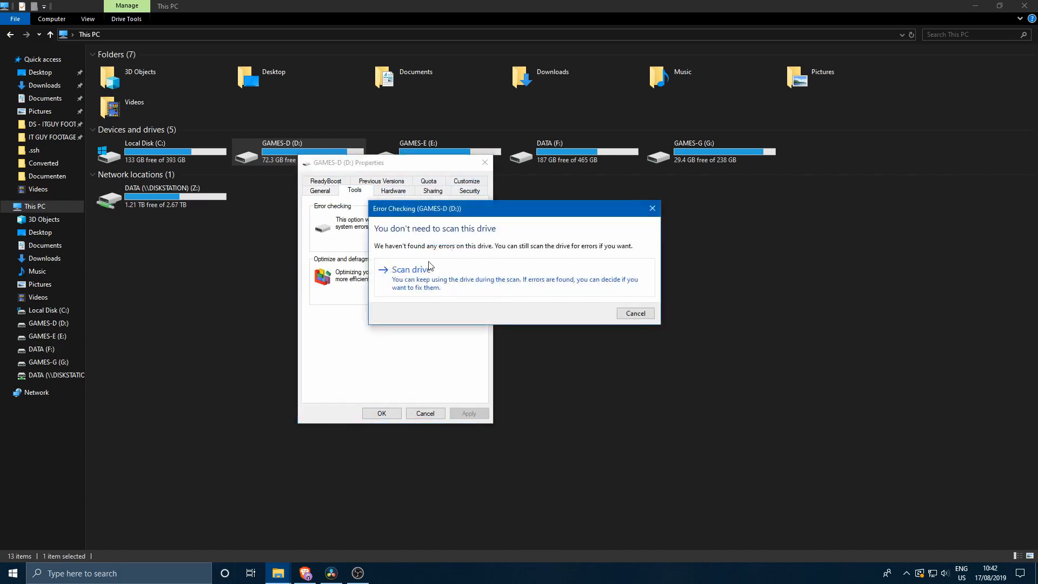
mouse_move(498, 278)
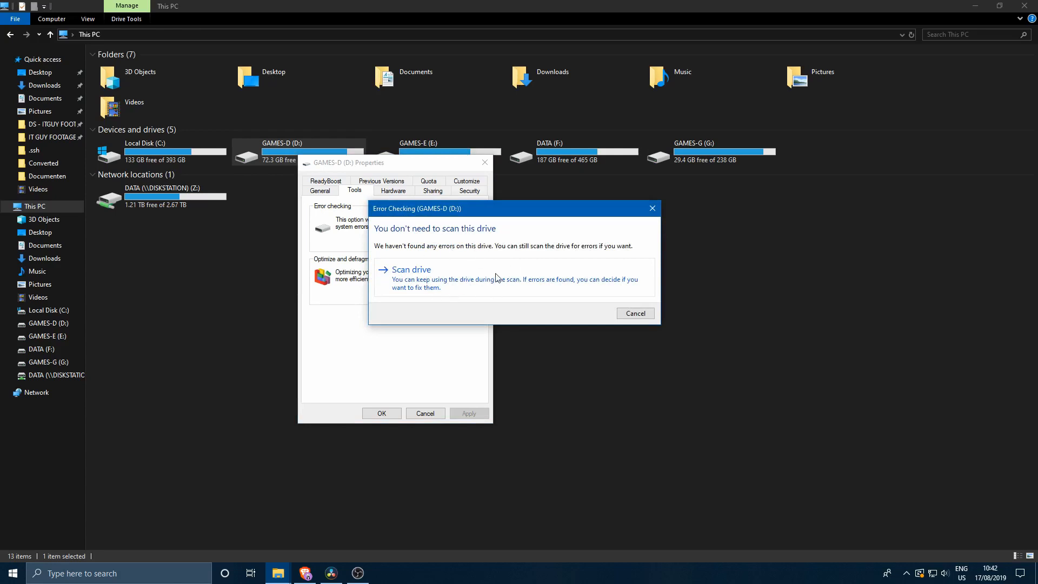
mouse_move(482, 287)
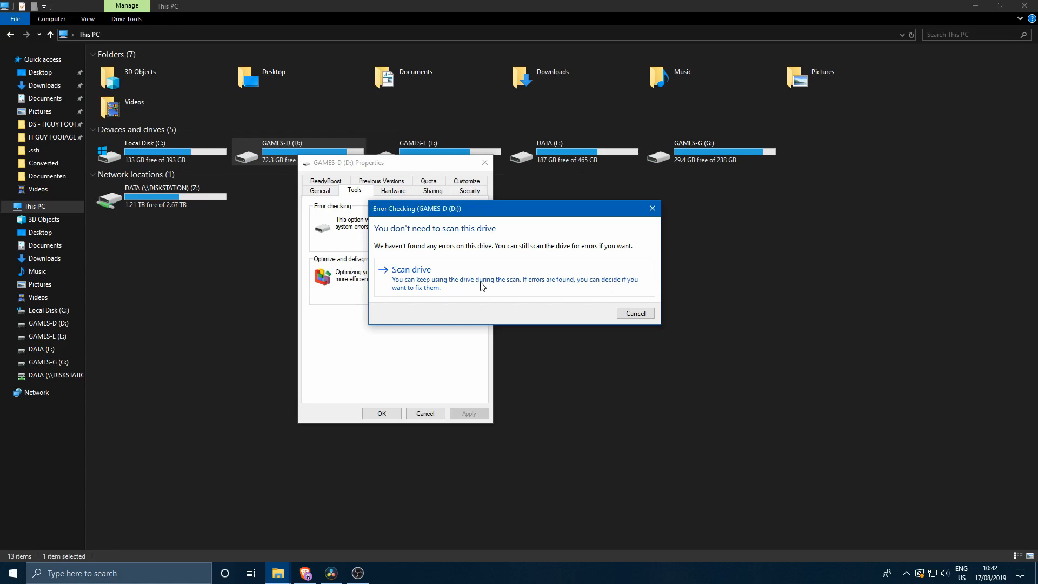
click(412, 269)
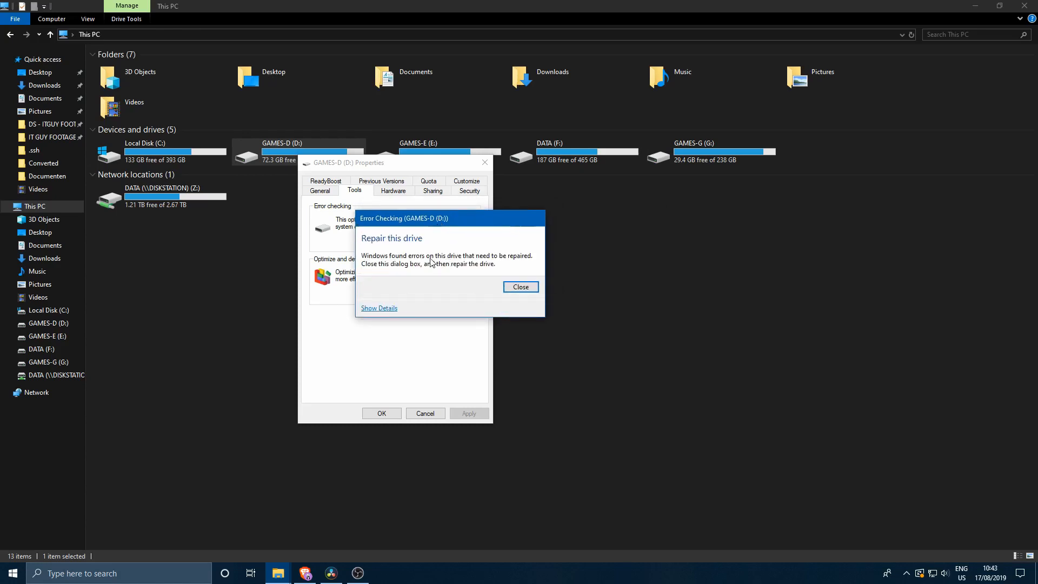
click(520, 287)
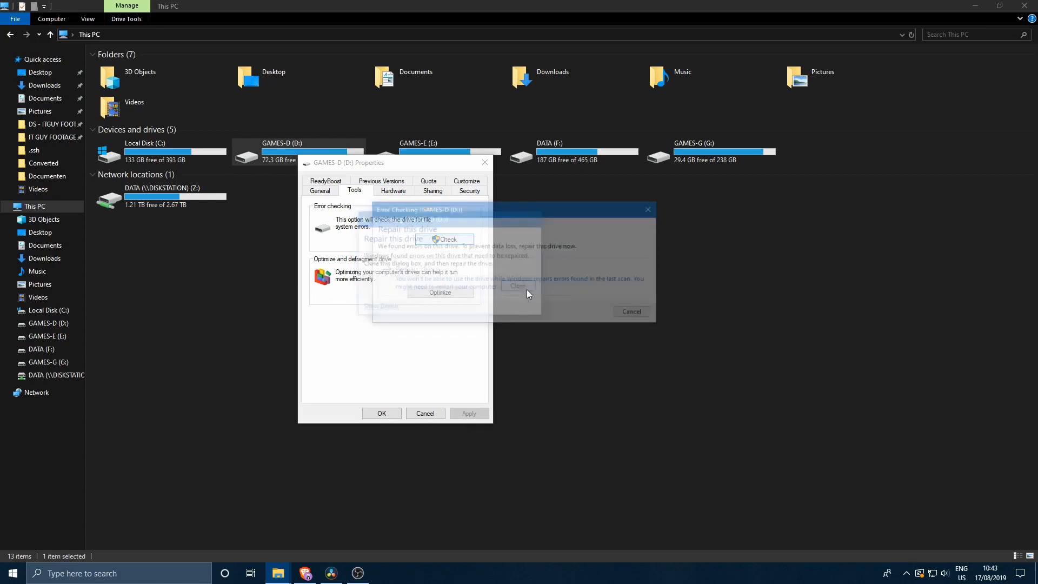
click(630, 312)
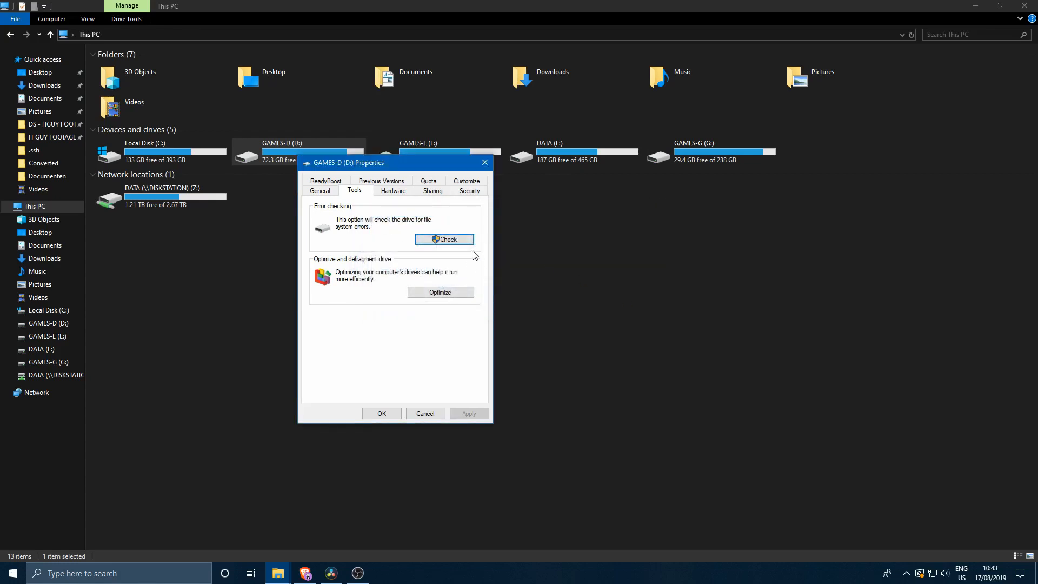
mouse_move(449, 251)
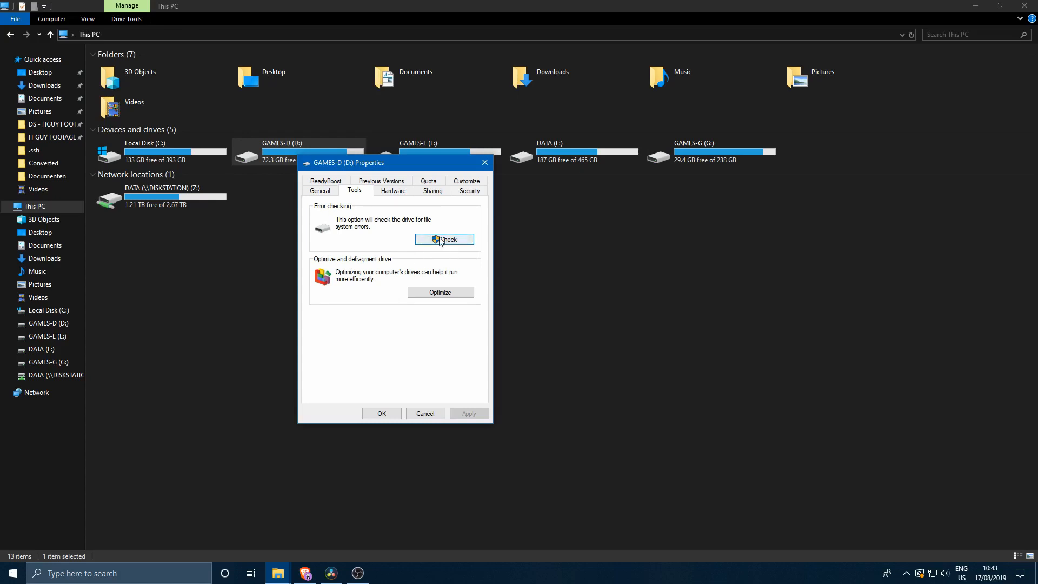
mouse_move(484, 162)
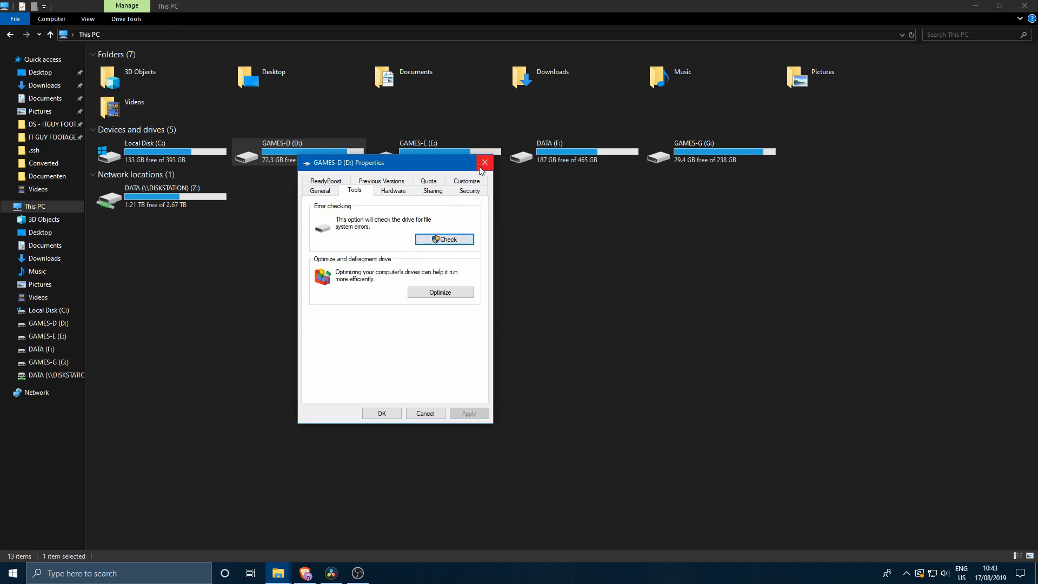
- Close the GAMES-D (D:) Properties dialog, returning to This PC
click(485, 162)
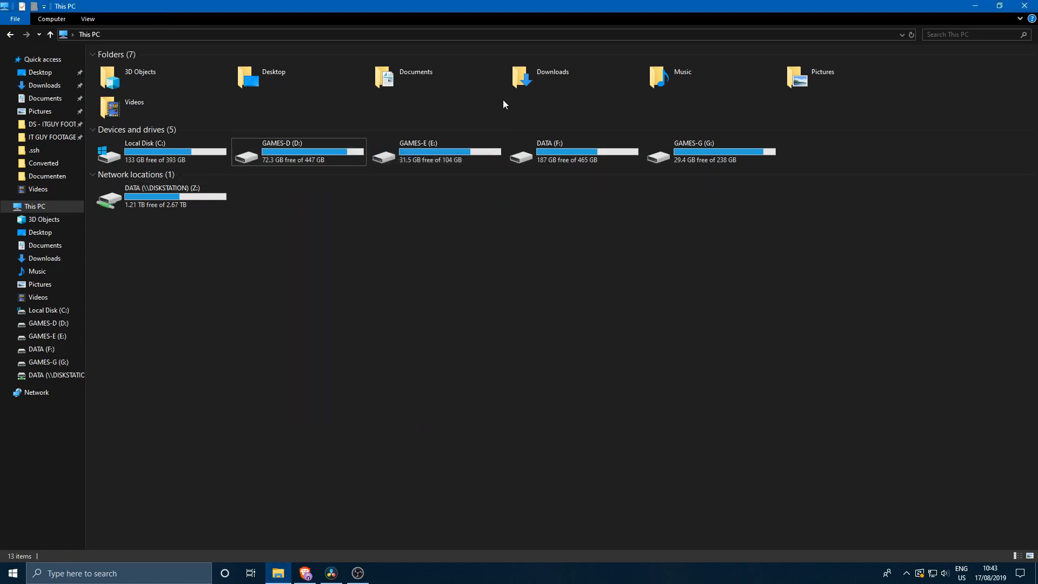
mouse_move(701, 112)
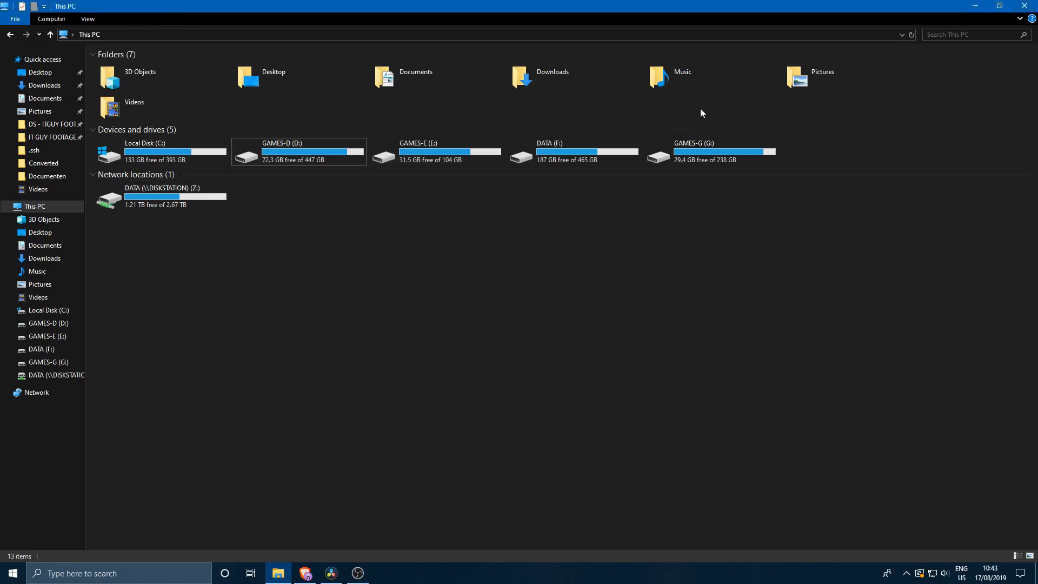
mouse_move(608, 218)
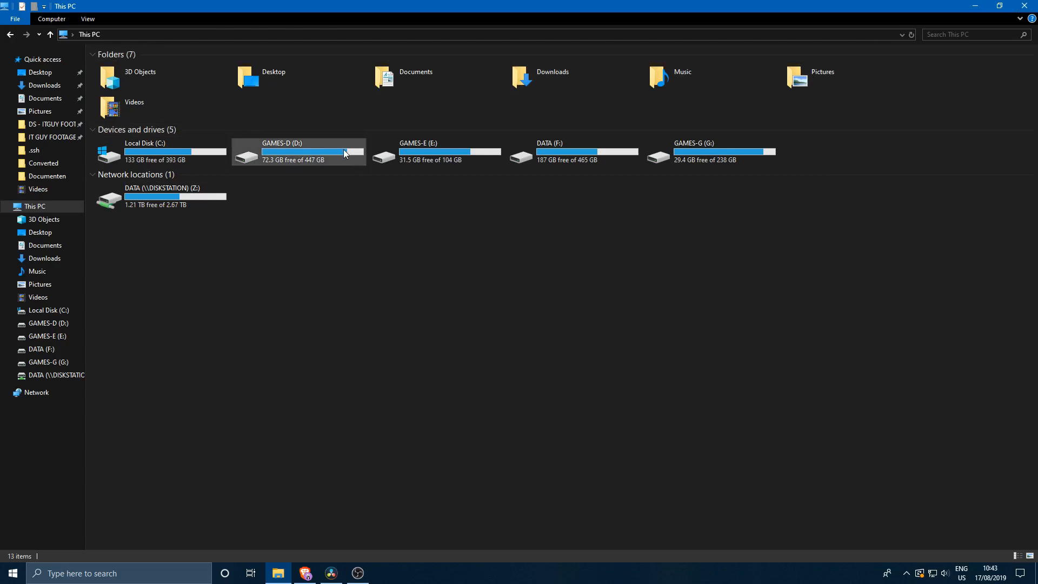
mouse_move(317, 164)
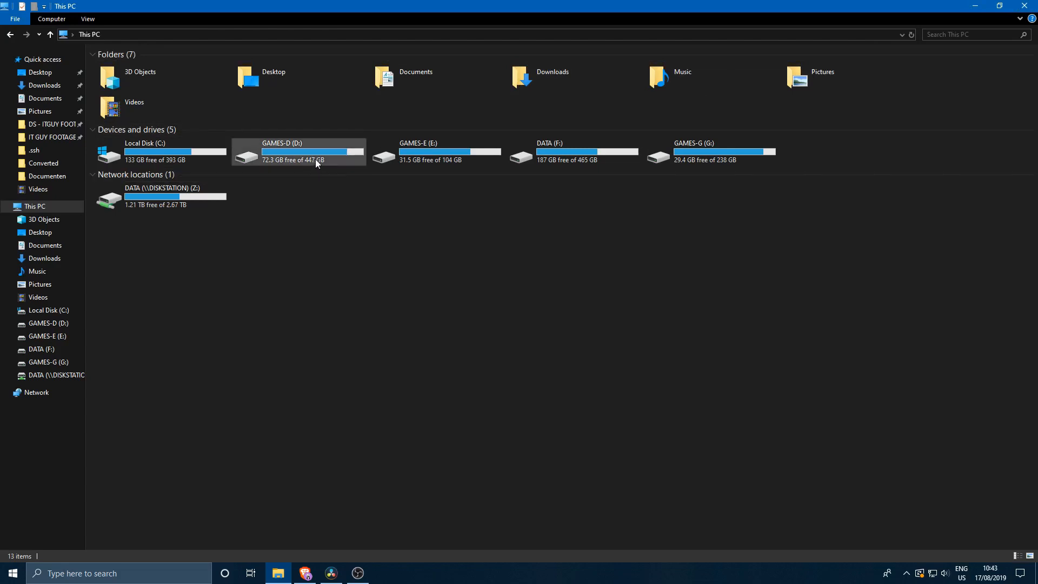
mouse_move(1025, 6)
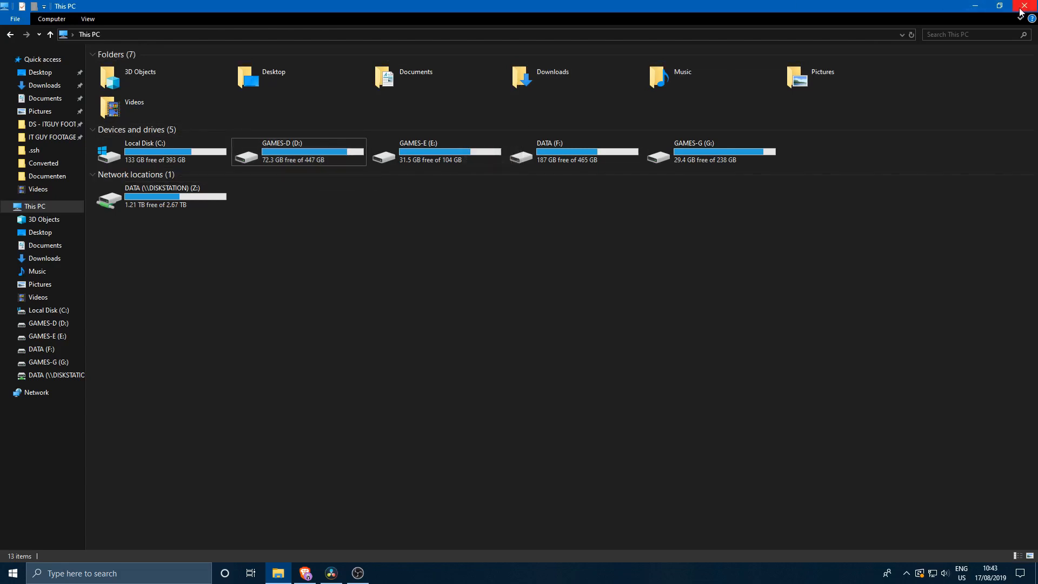